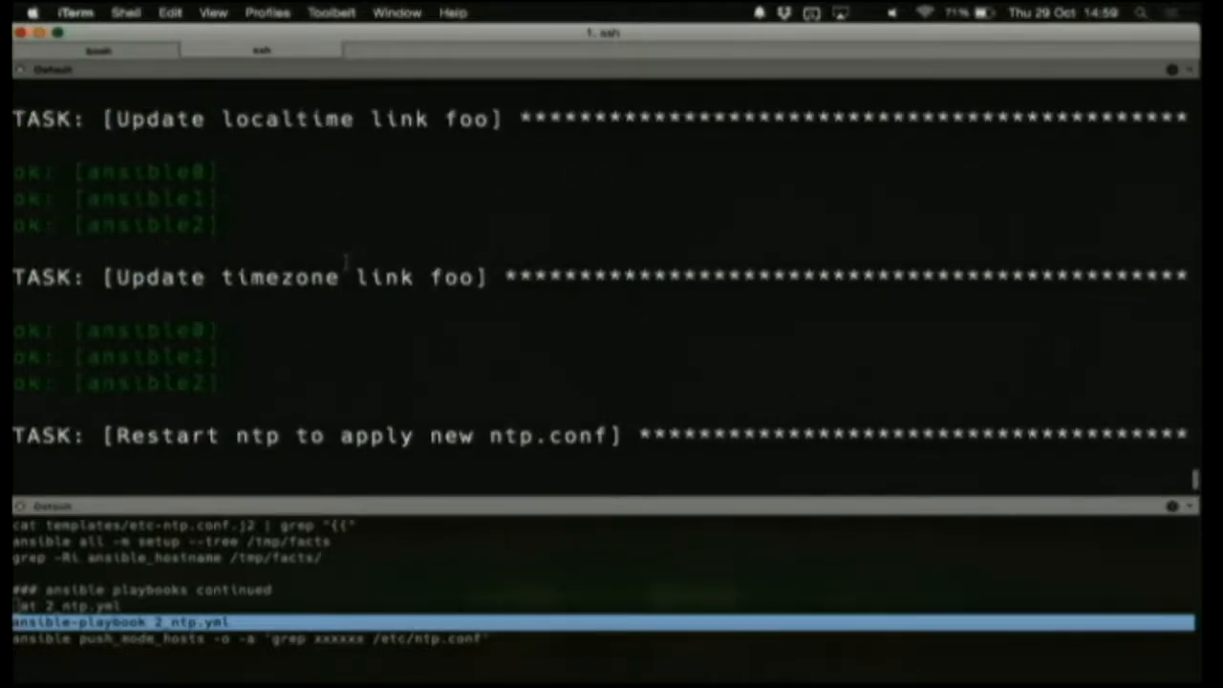
# Scroll to the 2_ntp.yml PLAY RECAP and paste the push_mode_hosts ntp.conf grep command from the notes
pyautogui.scroll(-3)
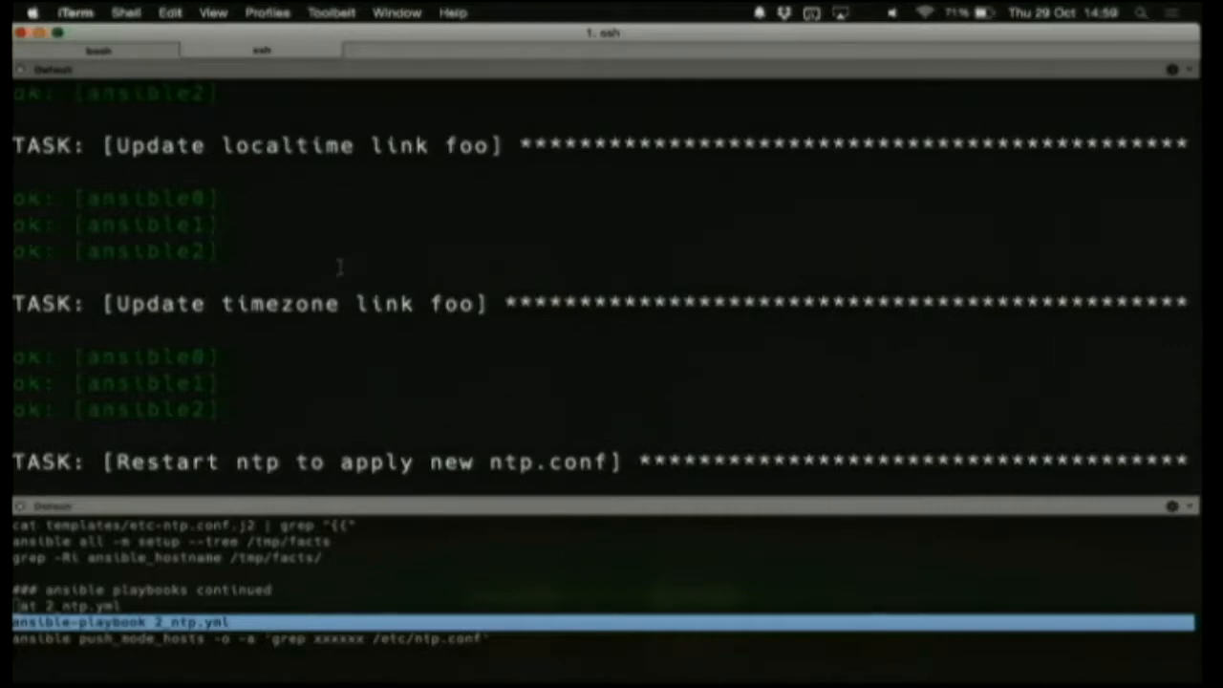
pyautogui.scroll(-3)
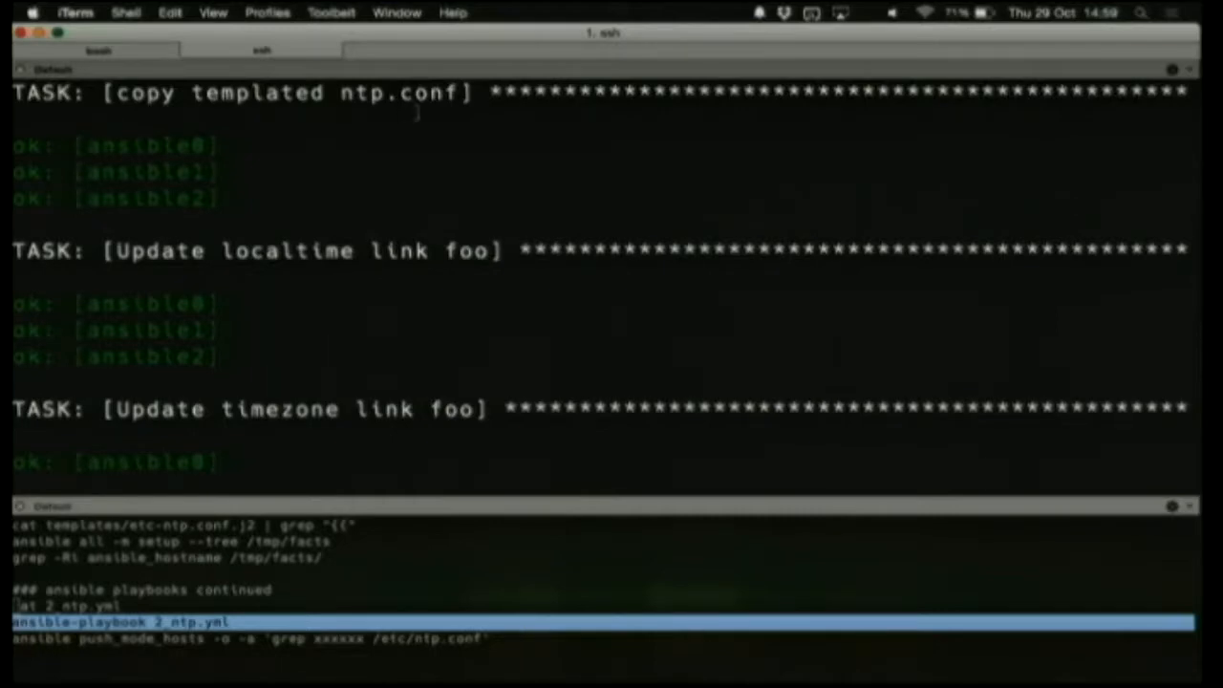
pyautogui.scroll(-3)
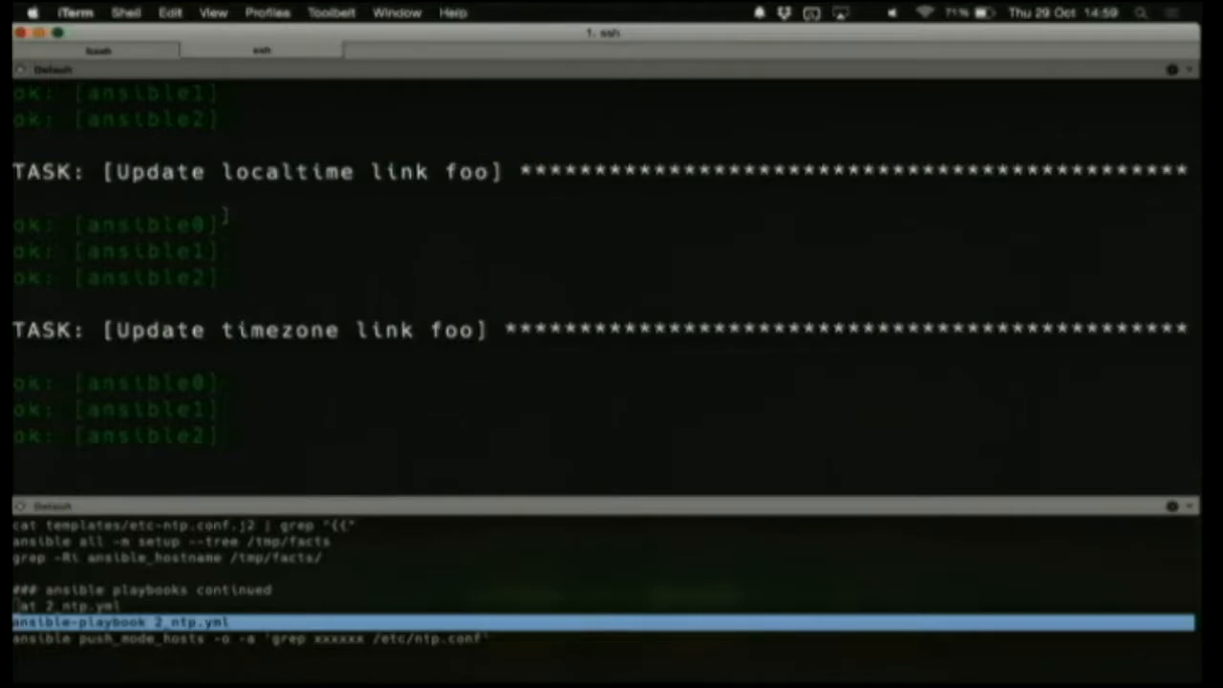
pyautogui.scroll(-3)
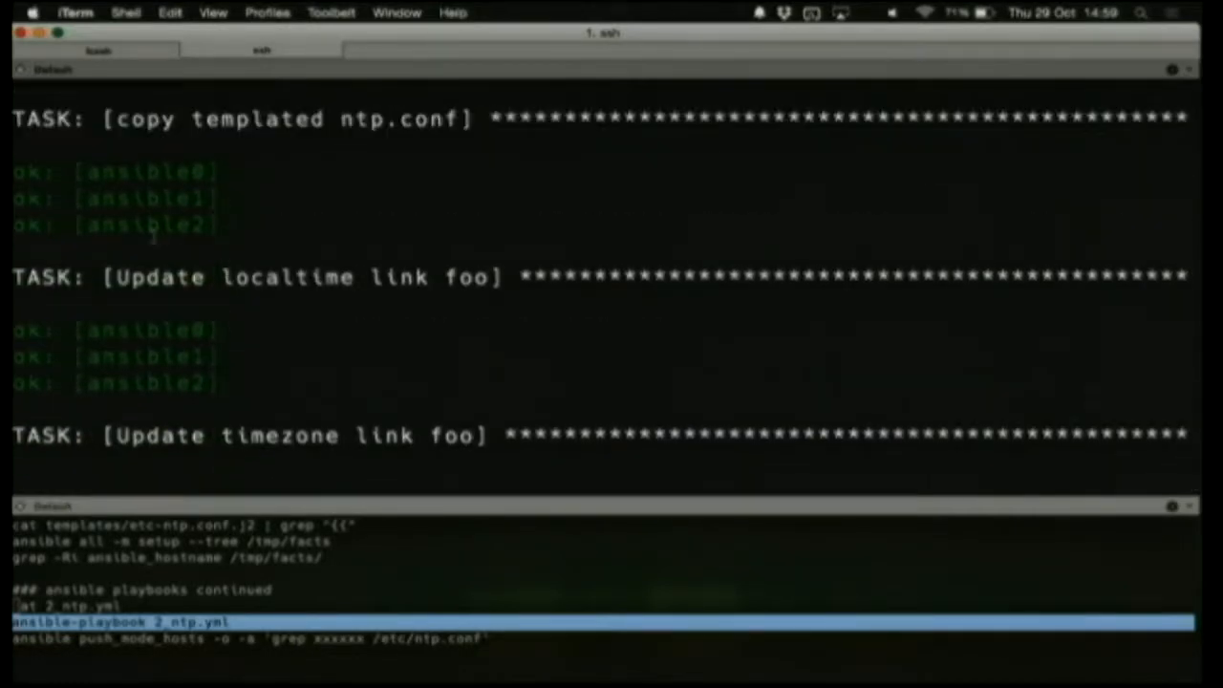
pyautogui.tripleClick(115, 225)
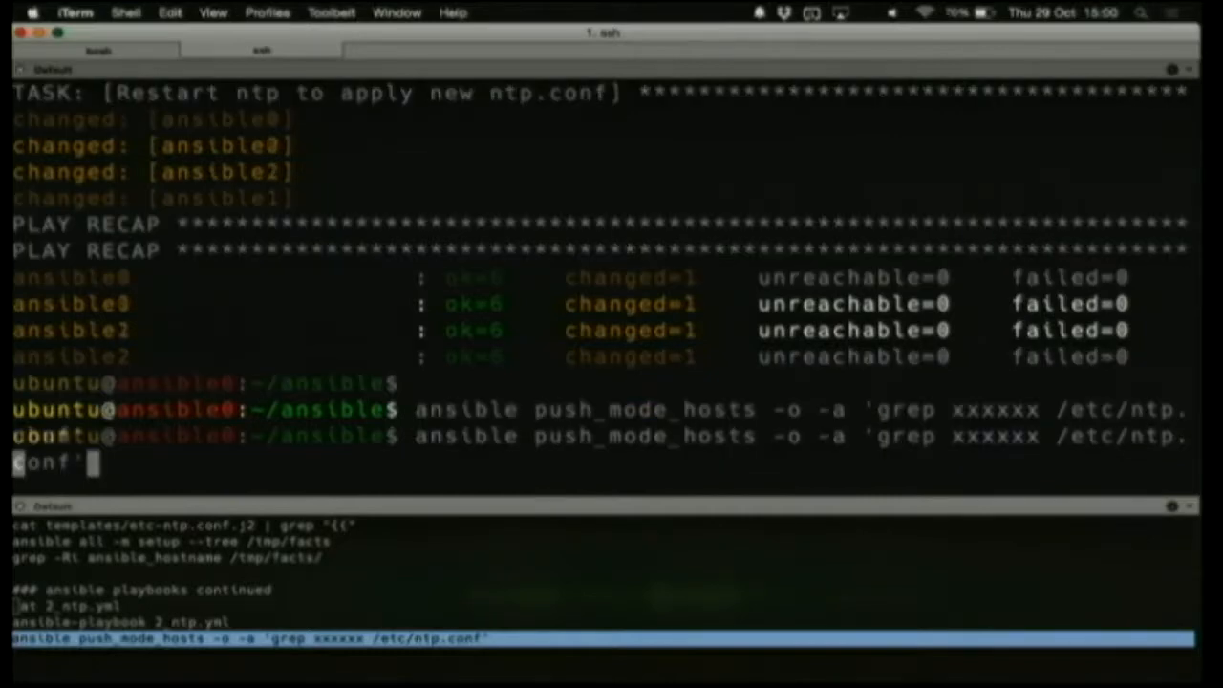
# Run the grep on push_mode_hosts so ansible0–2 each return their ntp.conf server line
pyautogui.press('Return')
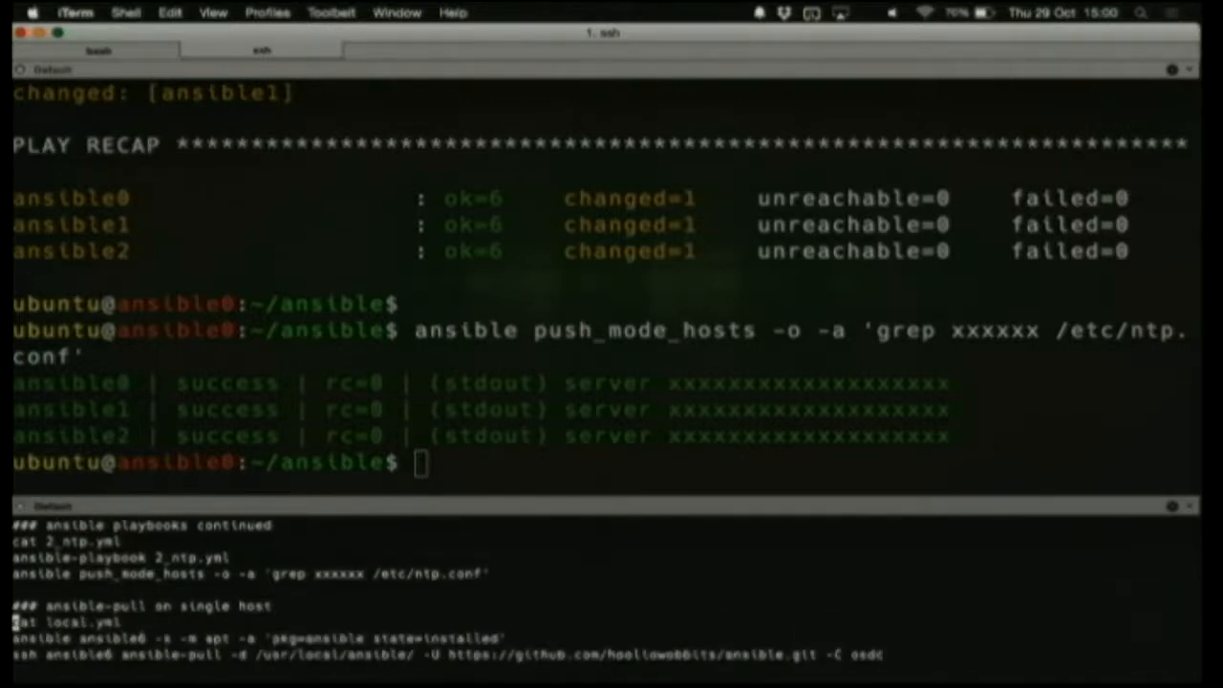
pyautogui.scroll(-3)
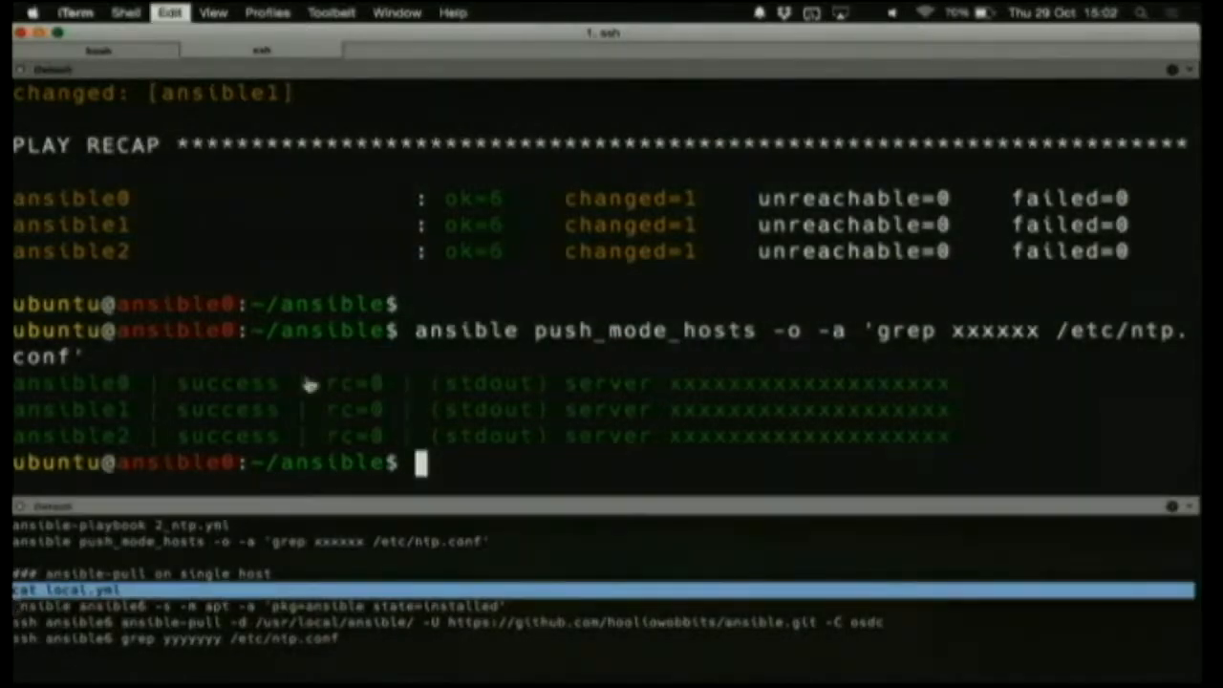
pyautogui.write('cat local.yml')
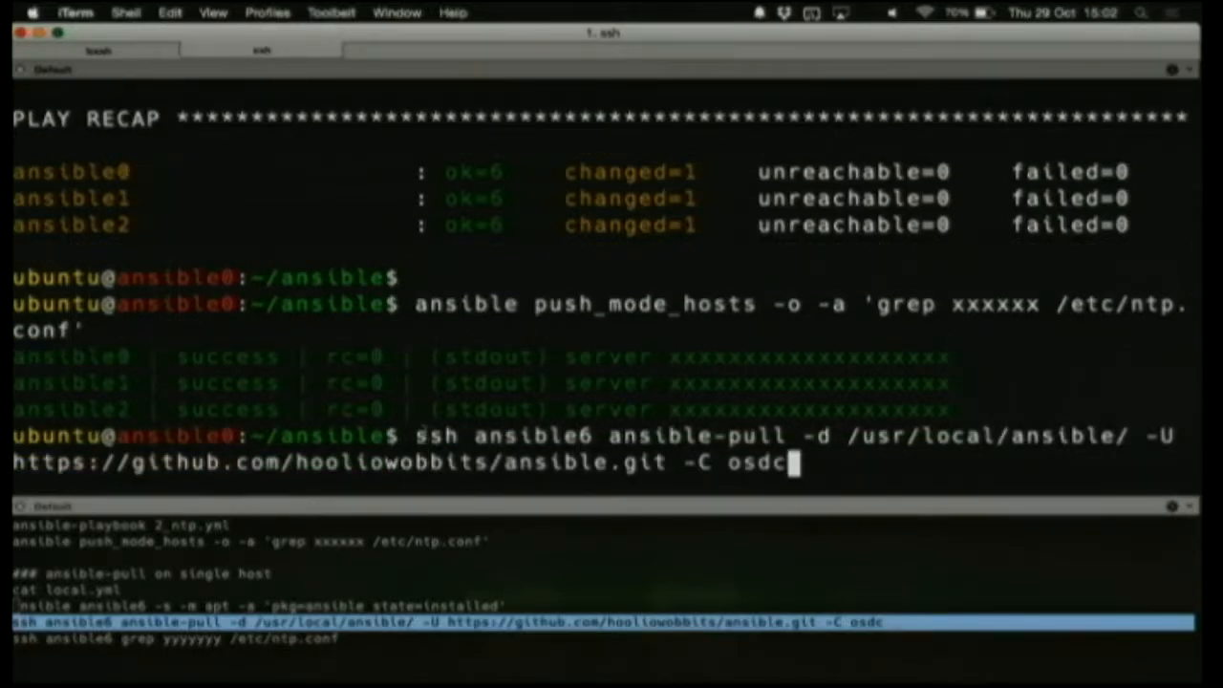
pyautogui.moveTo(516, 516)
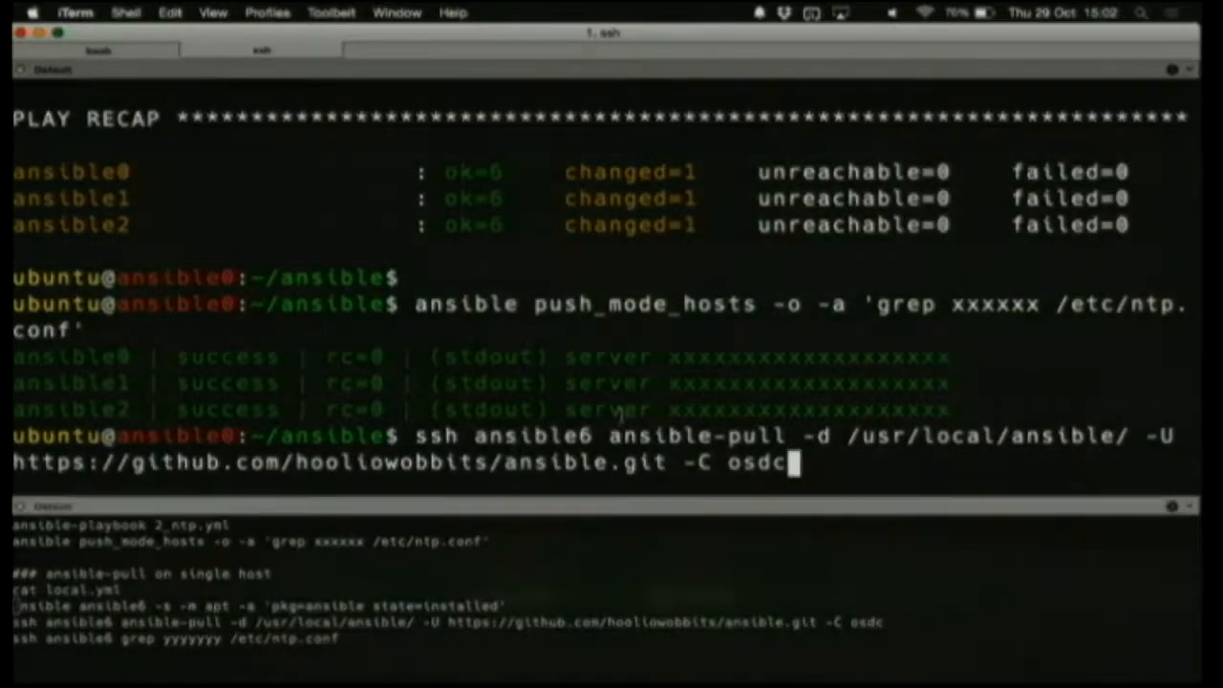
pyautogui.doubleClick(531, 436)
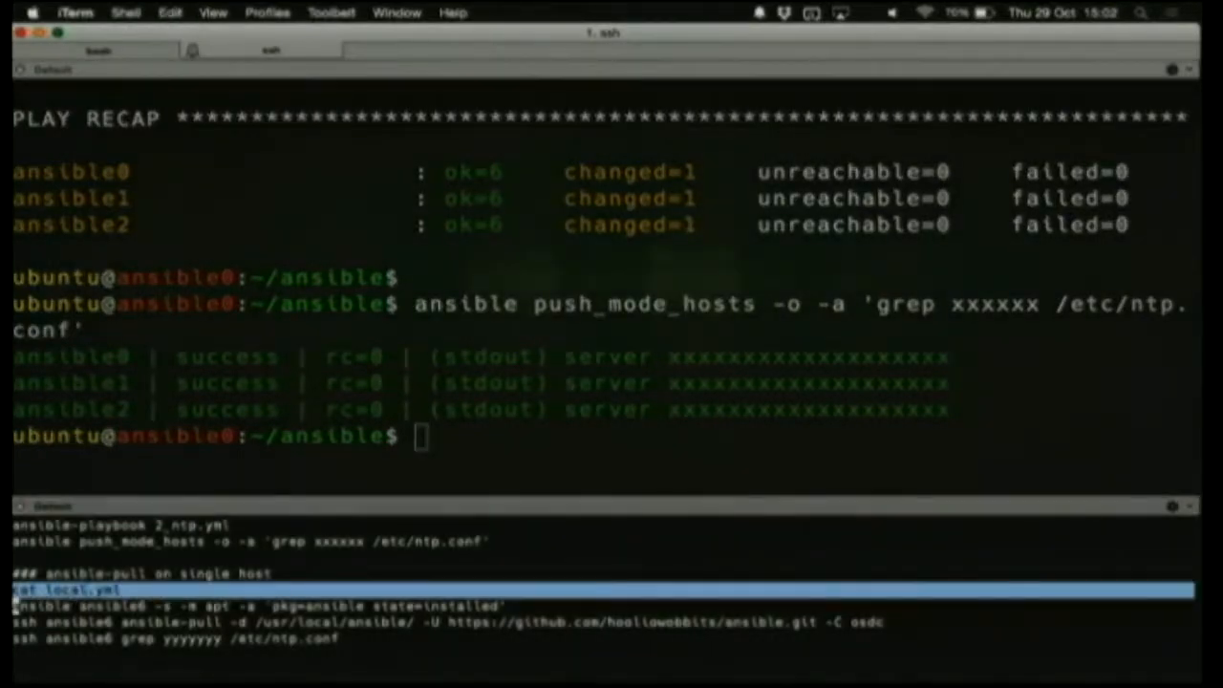
# Display local.yml: a 127.0.0.1 play with ntp_server yyyyyyyyyyyy including tasks/2_ntp.yml
pyautogui.write('l')
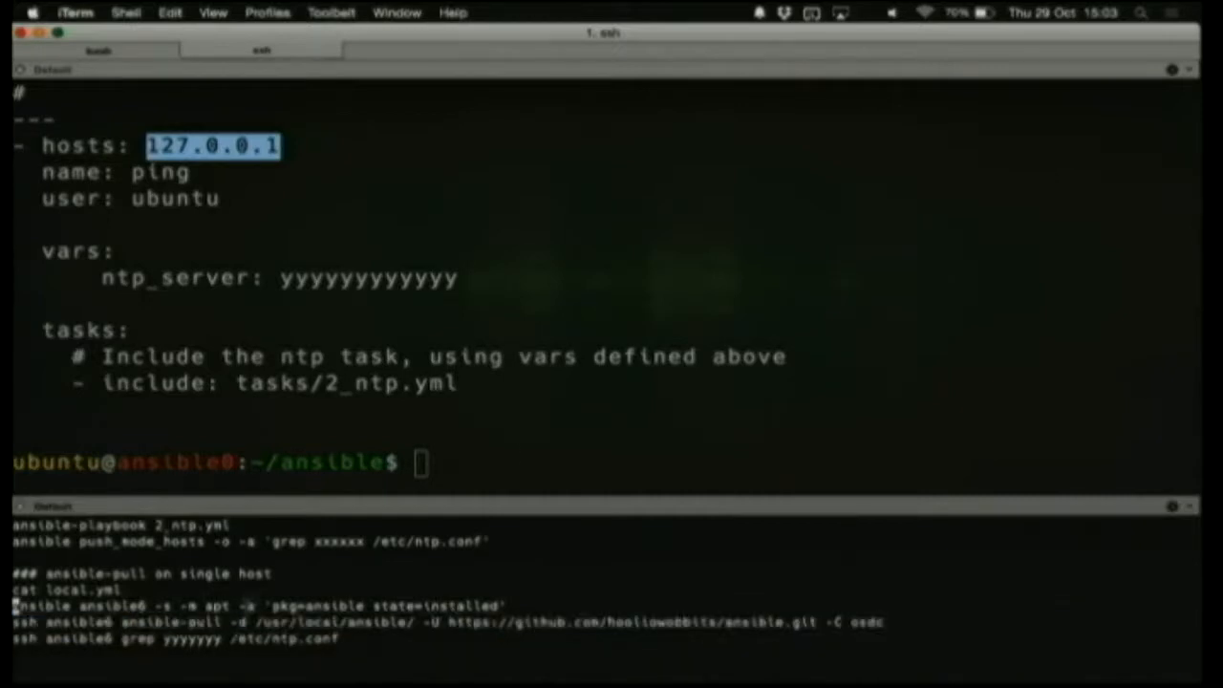
# Install ansible on ansible6 via the apt module, then enter the ssh ansible6 ansible-pull command
pyautogui.write("ansible ansible6 -s -m apt -a 'pkg=ansible state=installed'")
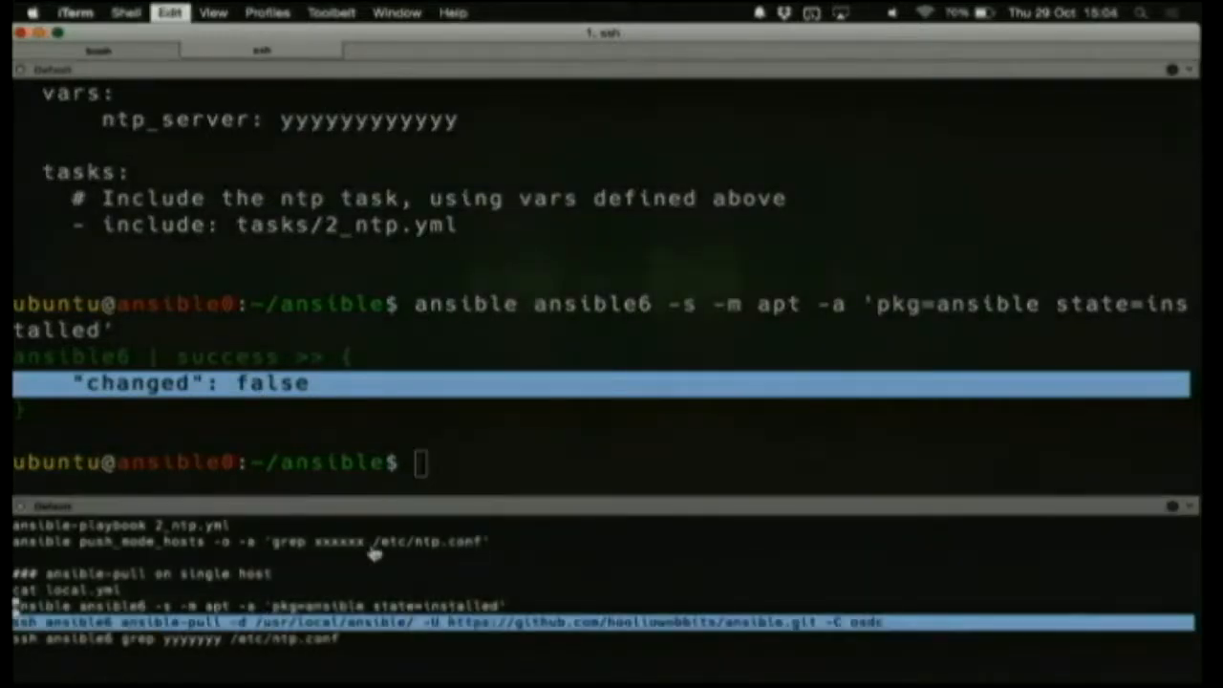
pyautogui.write('ssh ansible6 ansible-pull -d /usr/local/ansible/ -U https://github.com/hooliowobbits/ansible.git -C osdc')
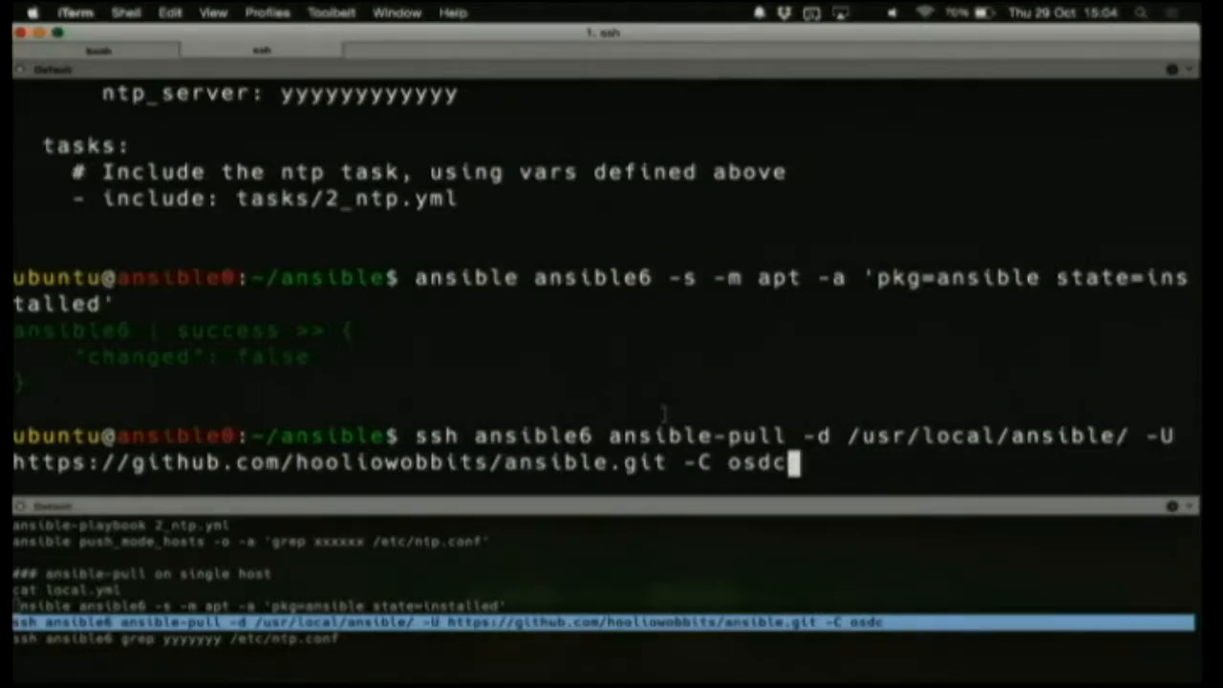
# Highlight the /usr/local/ansible checkout directory and the ntp_server value in local.yml
pyautogui.doubleClick(986, 436)
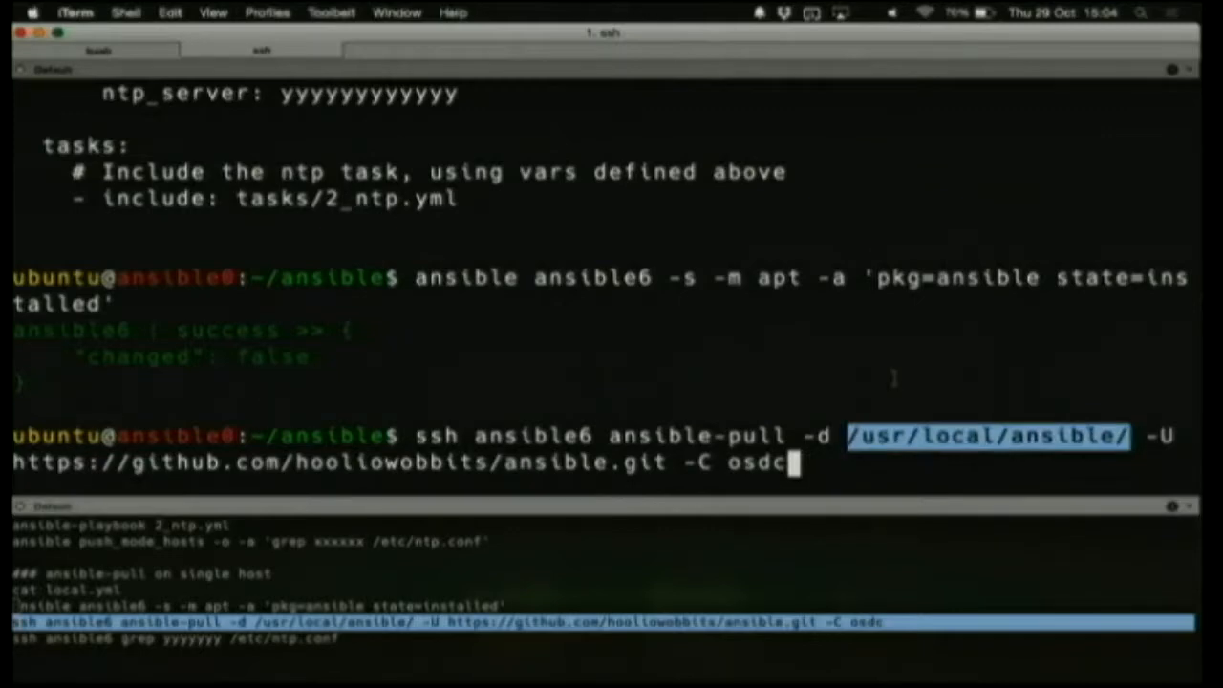
pyautogui.scroll(-3)
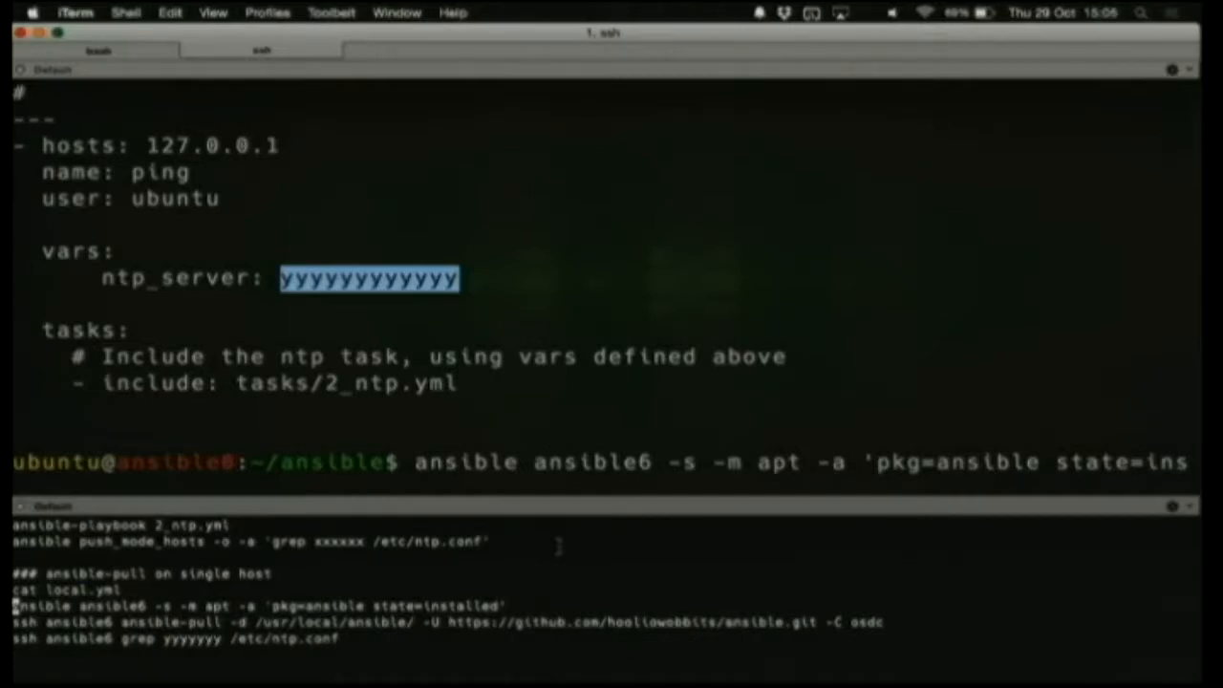
pyautogui.doubleClick(172, 623)
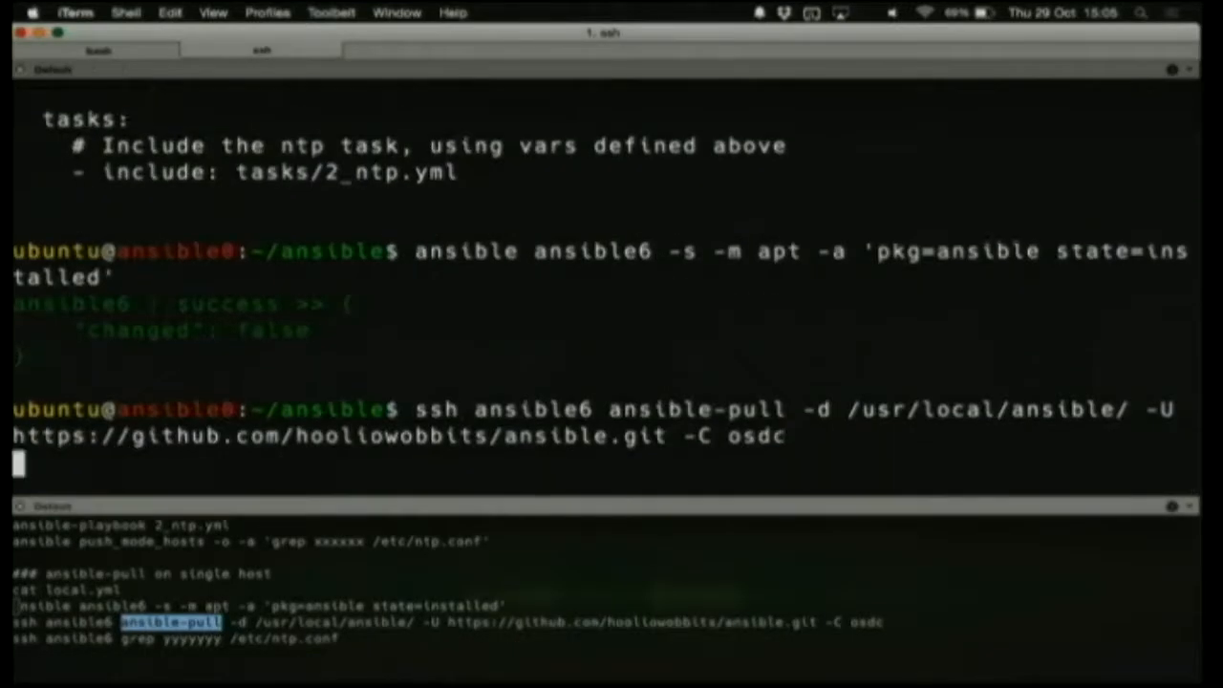
# Run ansible-pull on ansible6, restarting ntp with recap ok=6 changed=1
pyautogui.press('enter')
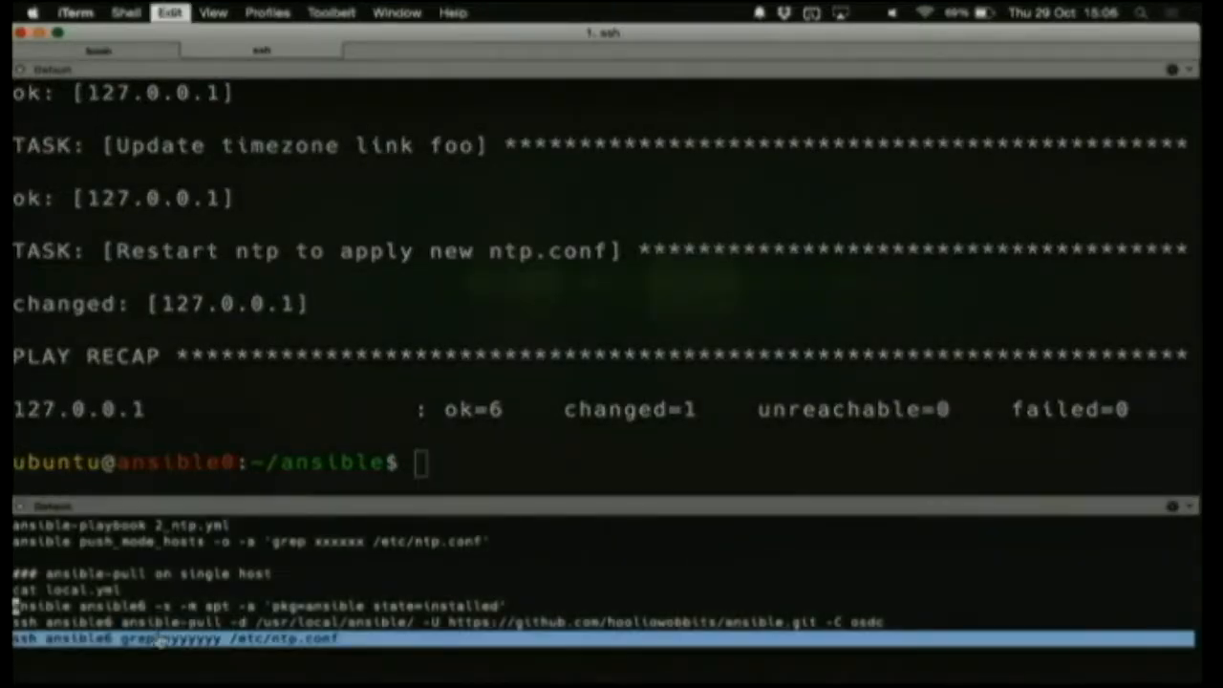
# Grep /etc/ntp.conf on ansible6 over ssh, confirming server yyyyyyyyyyyy
pyautogui.write('ssh ansible6 grep yyyyyyy /etc/ntp.conf')
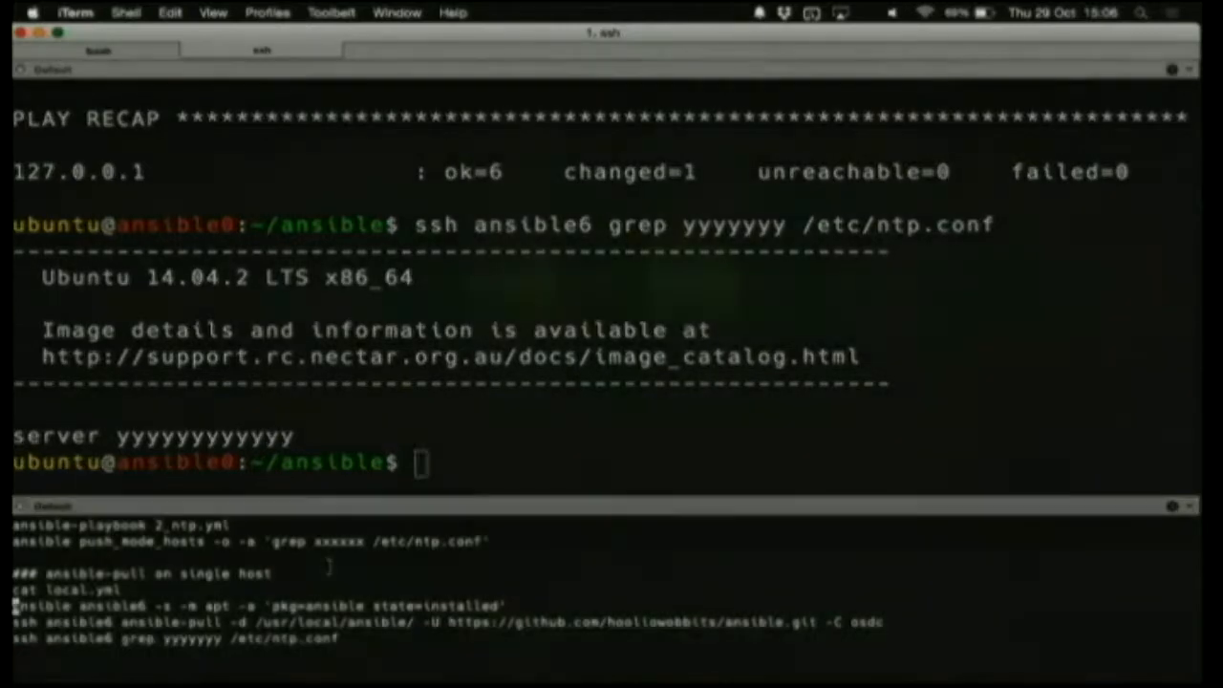
pyautogui.scroll(-3)
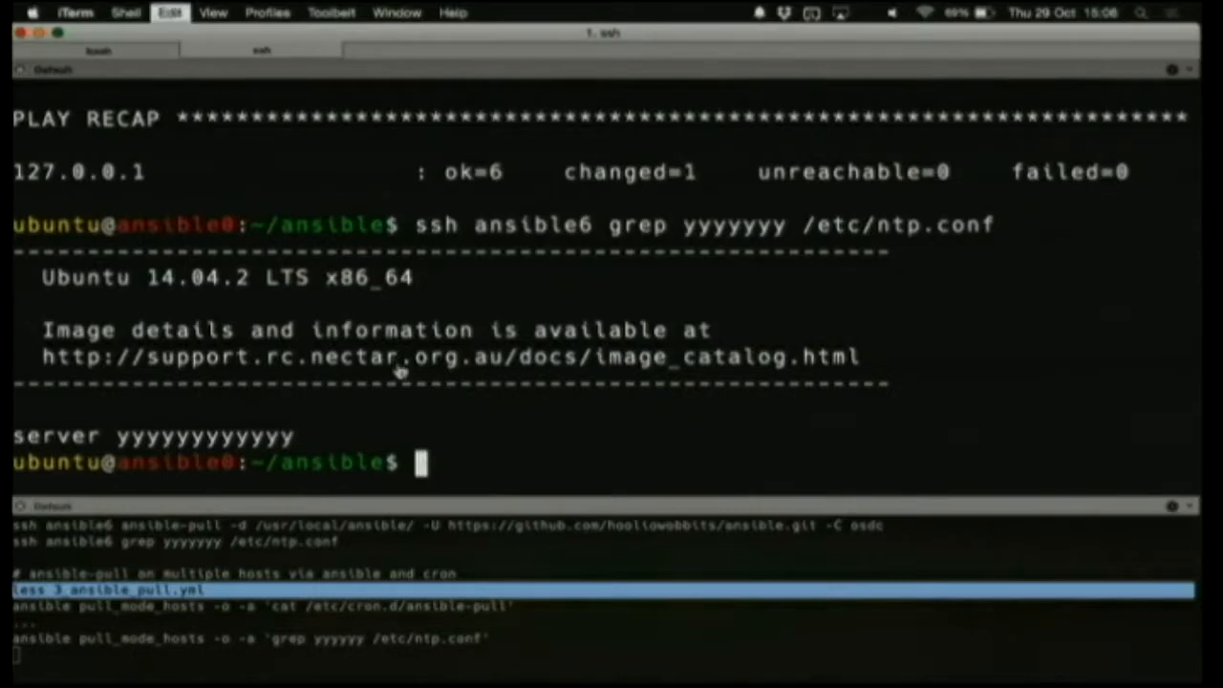
pyautogui.write('less 3_ansible_pull.yml')
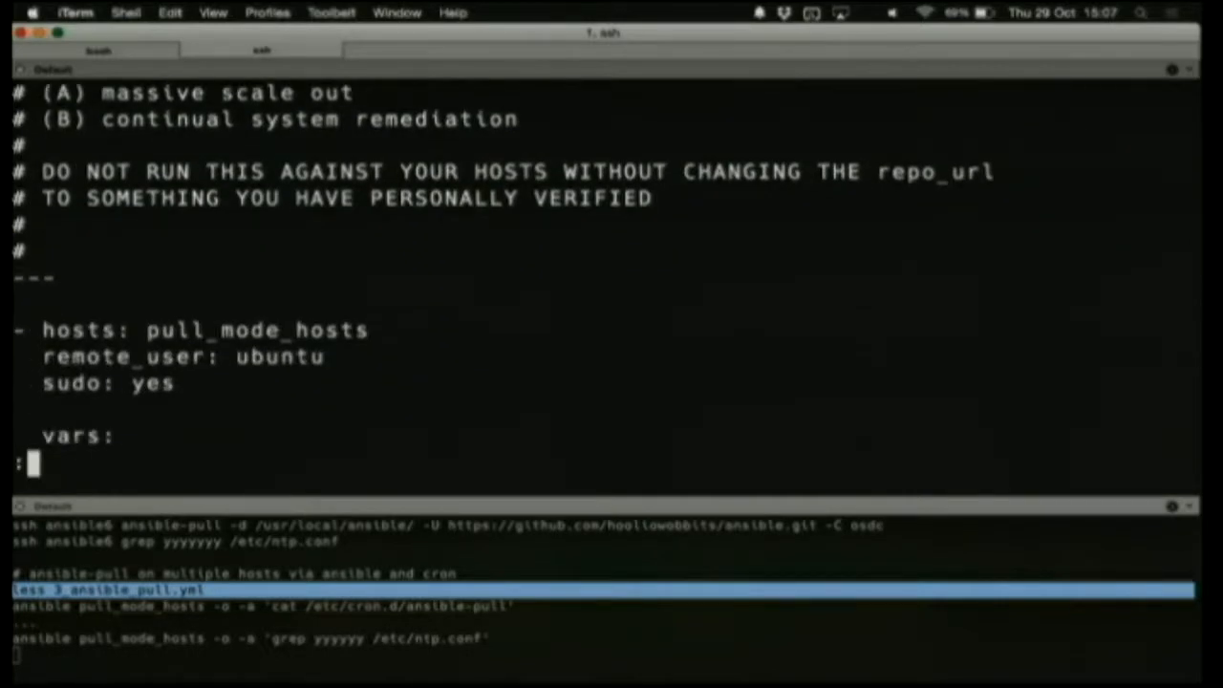
pyautogui.scroll(-3)
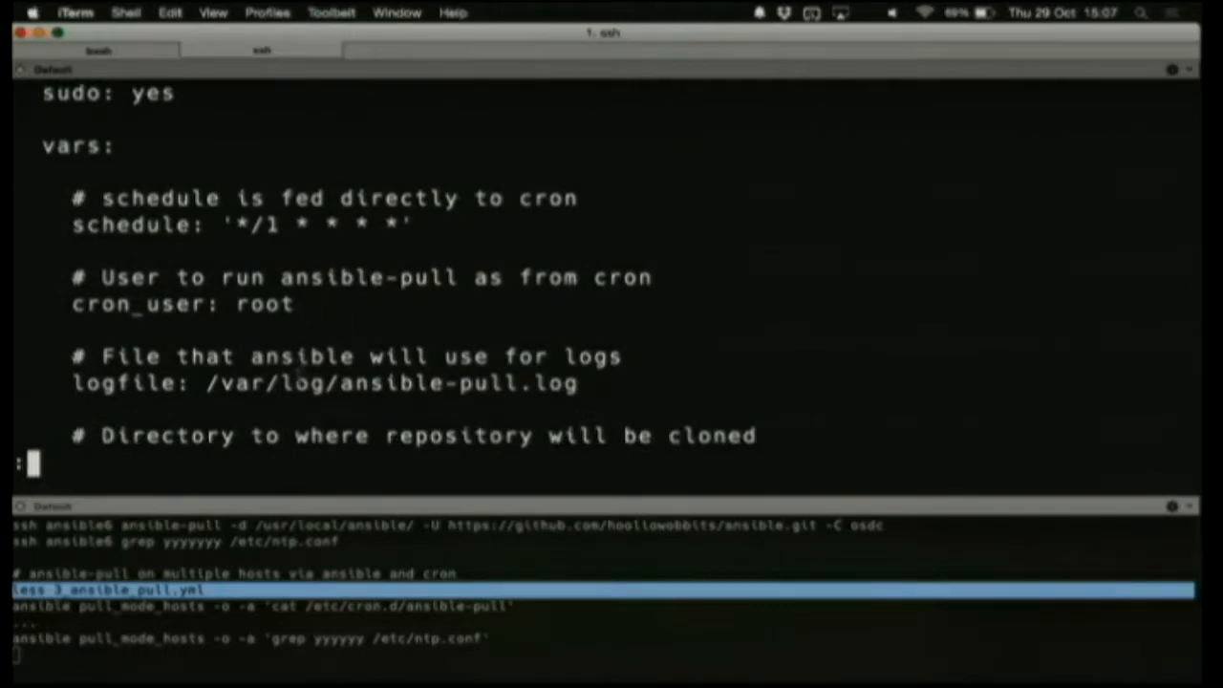
pyautogui.scroll(-3)
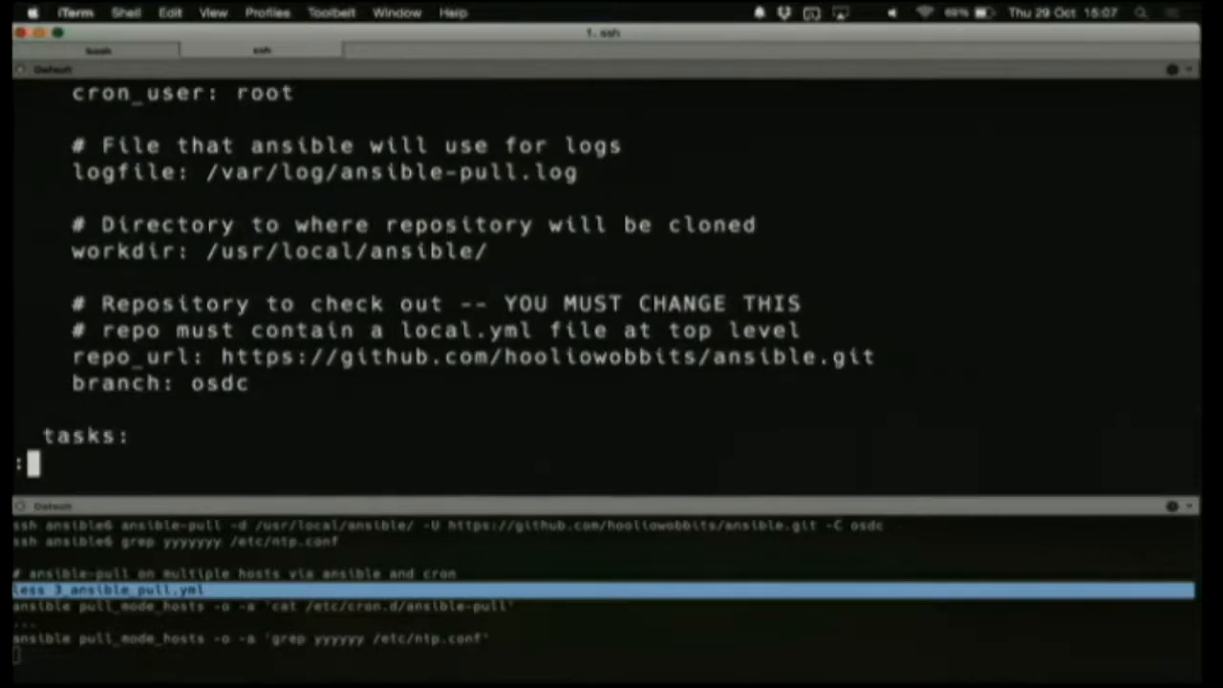
pyautogui.scroll(-3)
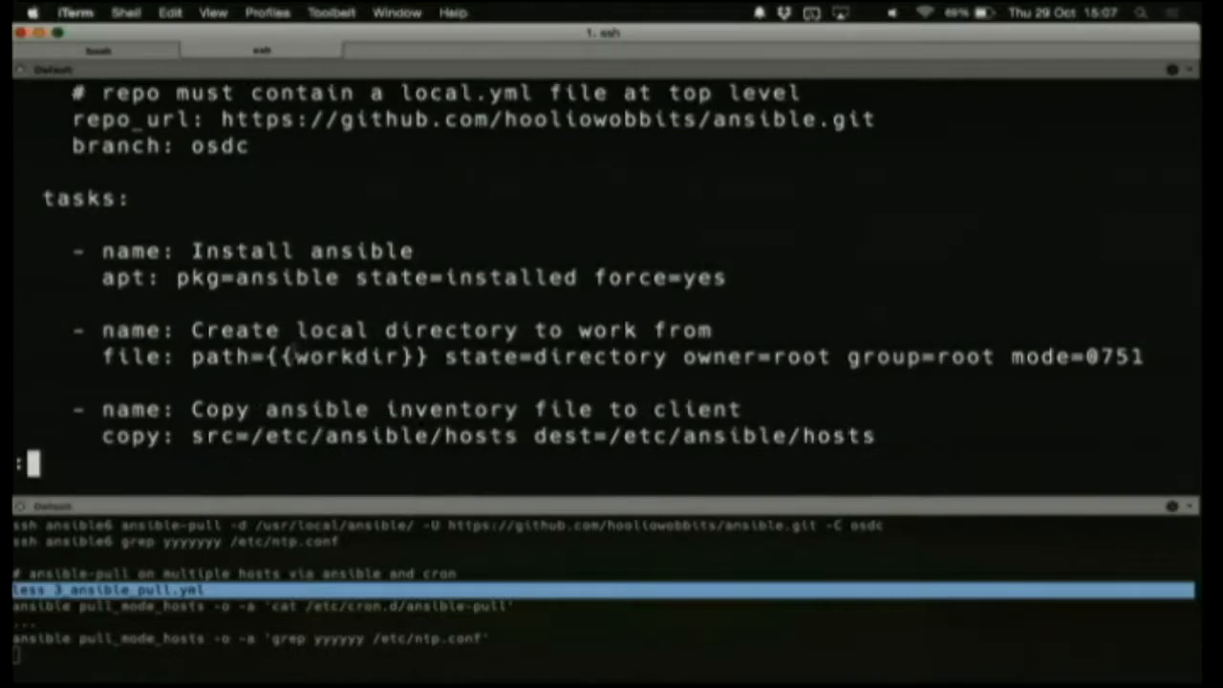
pyautogui.doubleClick(348, 357)
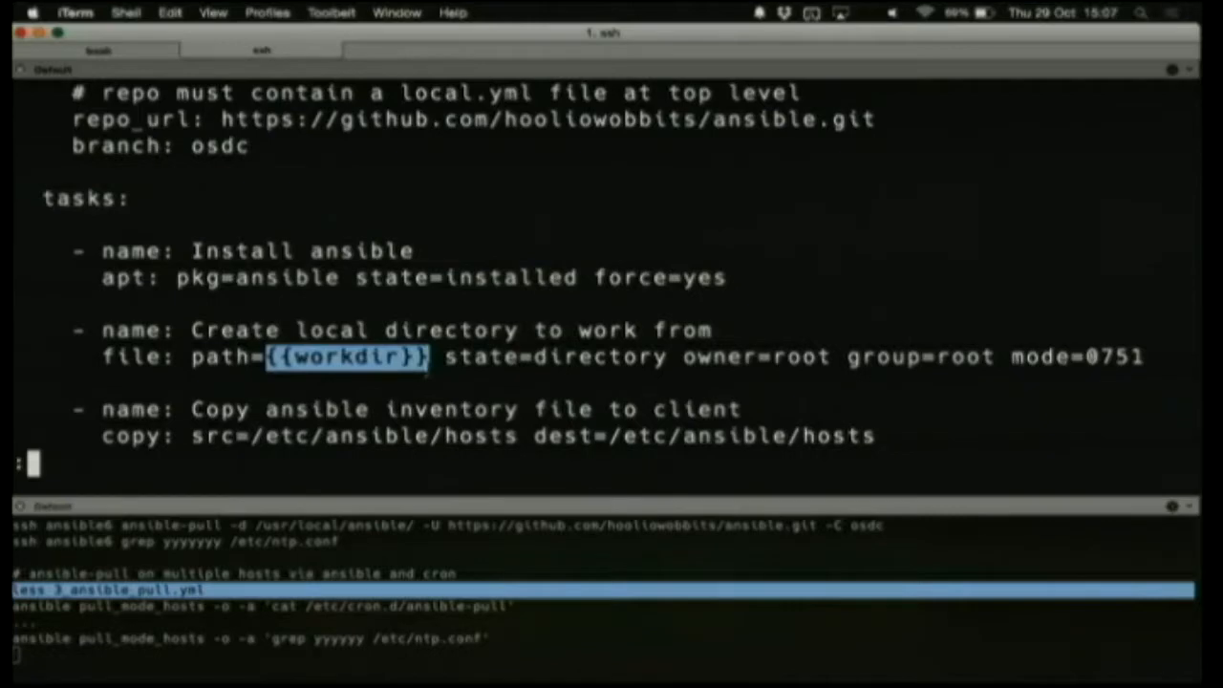
pyautogui.scroll(-3)
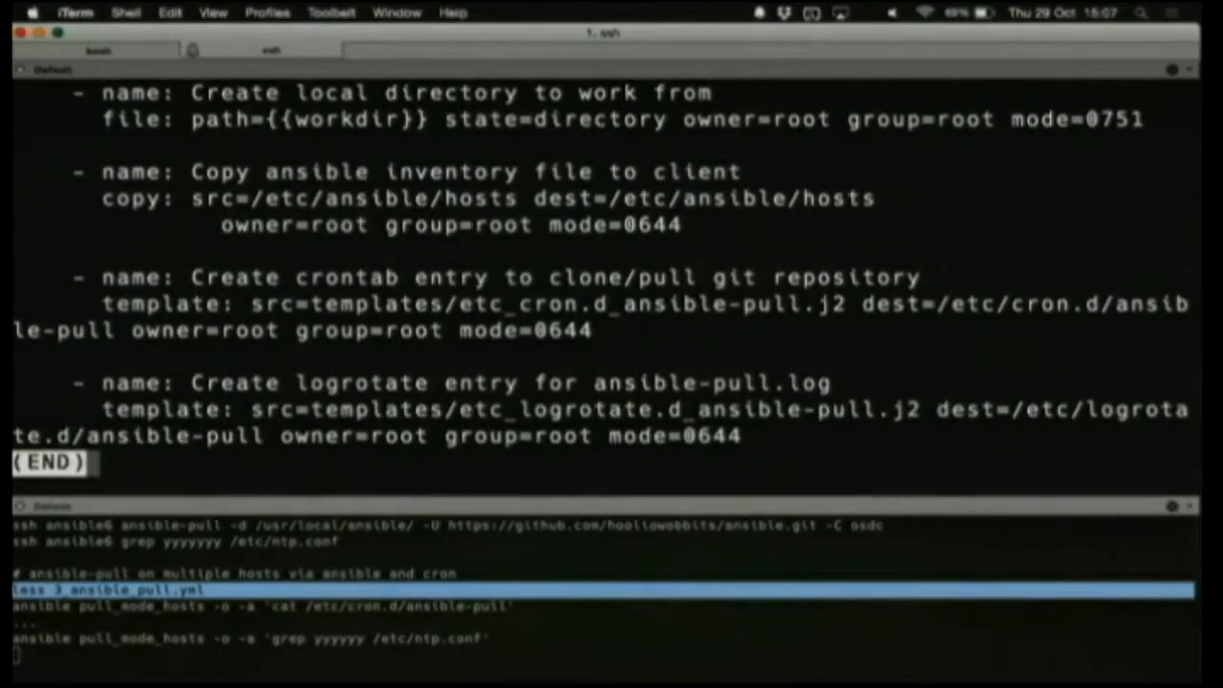
pyautogui.press('q')
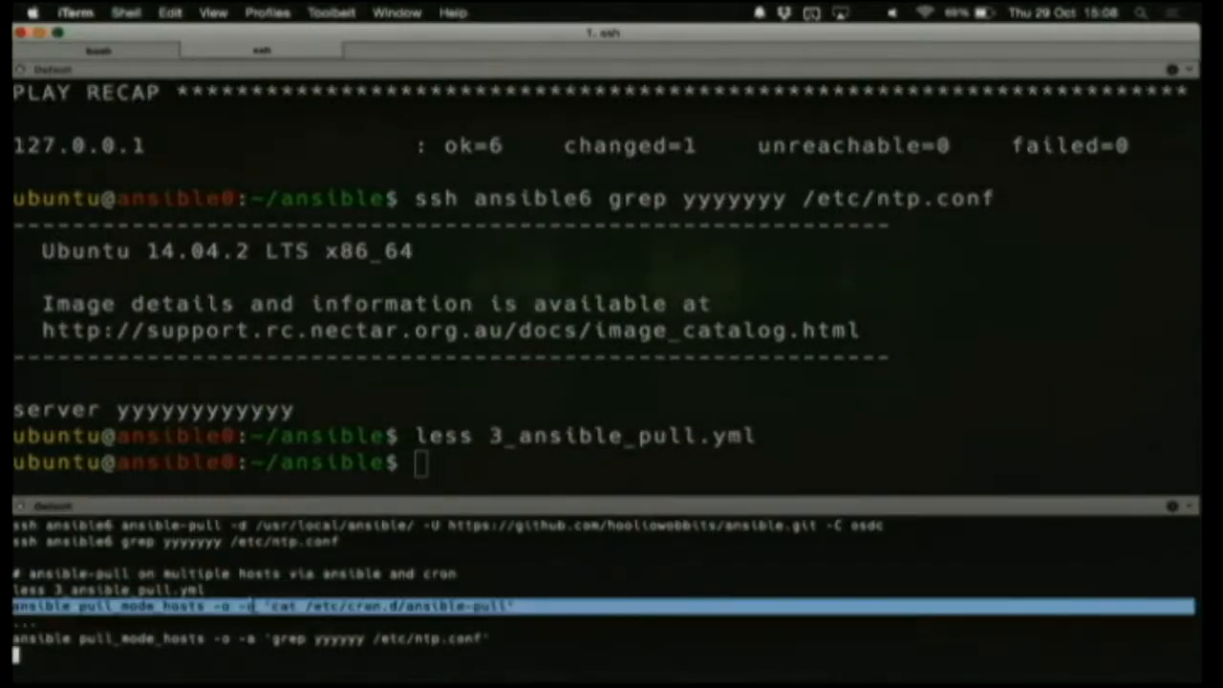
# Show the ansible-pull cron file, run 3_ansible_pull.yml, and grep ntp.conf on pull_mode_hosts for yyyyyy
pyautogui.write("ansible pull_mode_hosts -o -a 'cat /etc/cron.d/ansible-pull'")
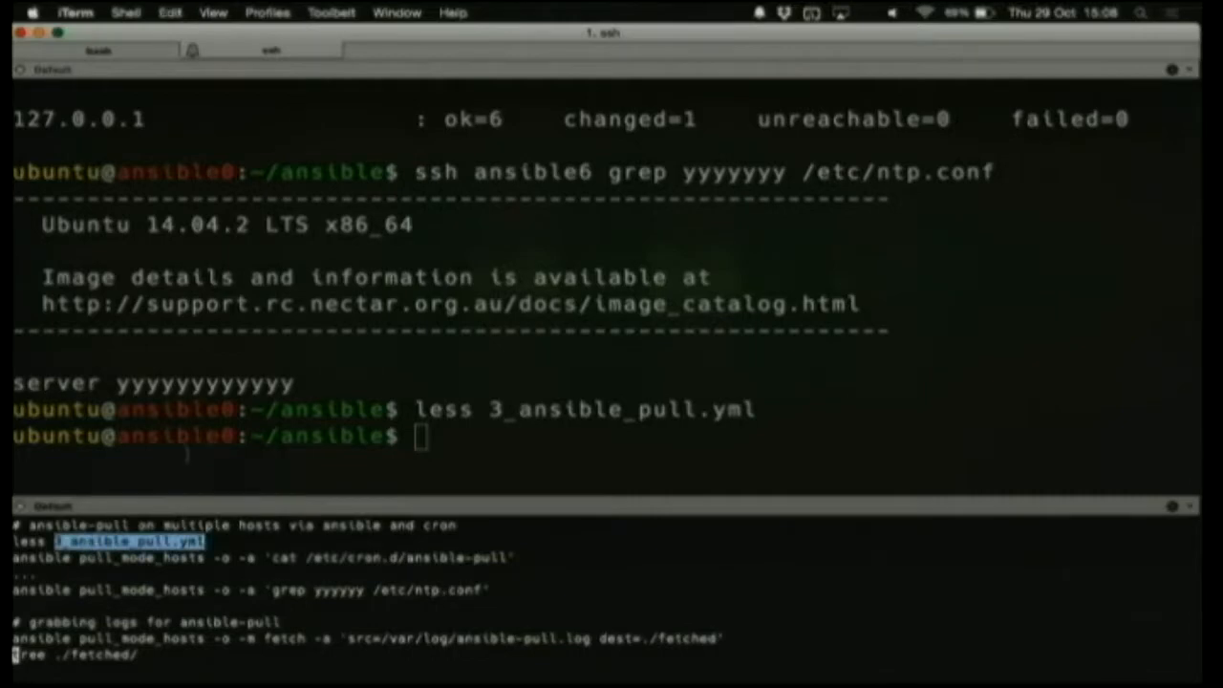
pyautogui.write('ansible')
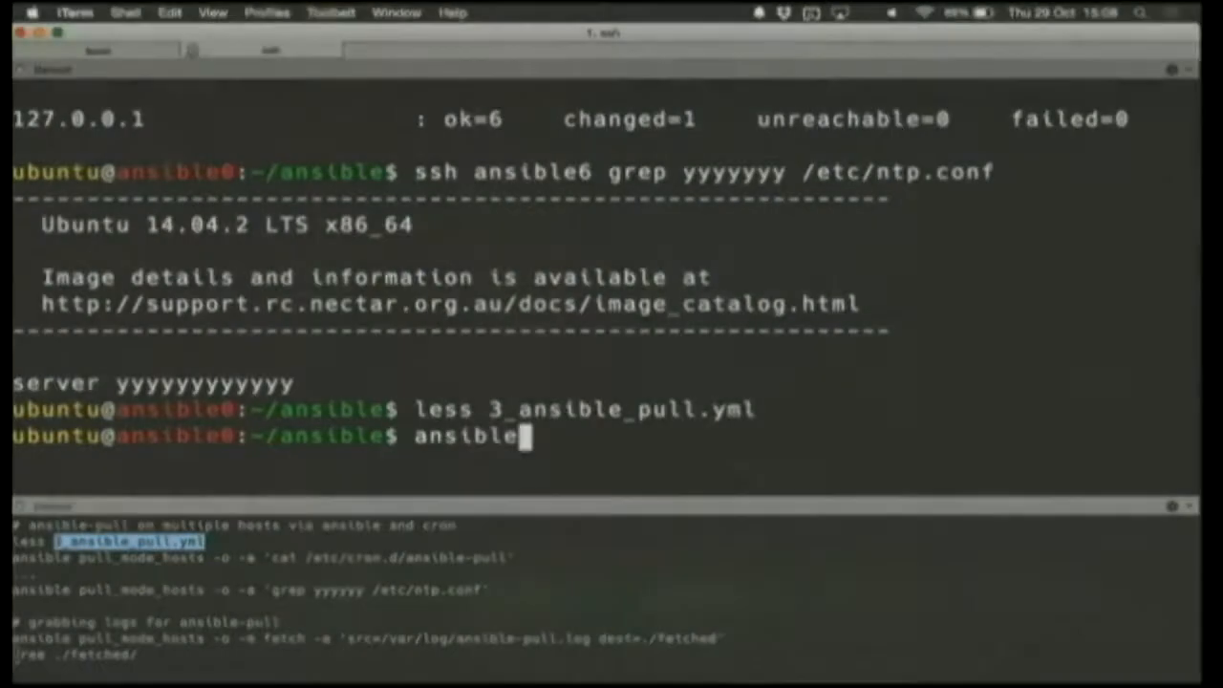
pyautogui.write('-playbook 3_ansible_pull.yml')
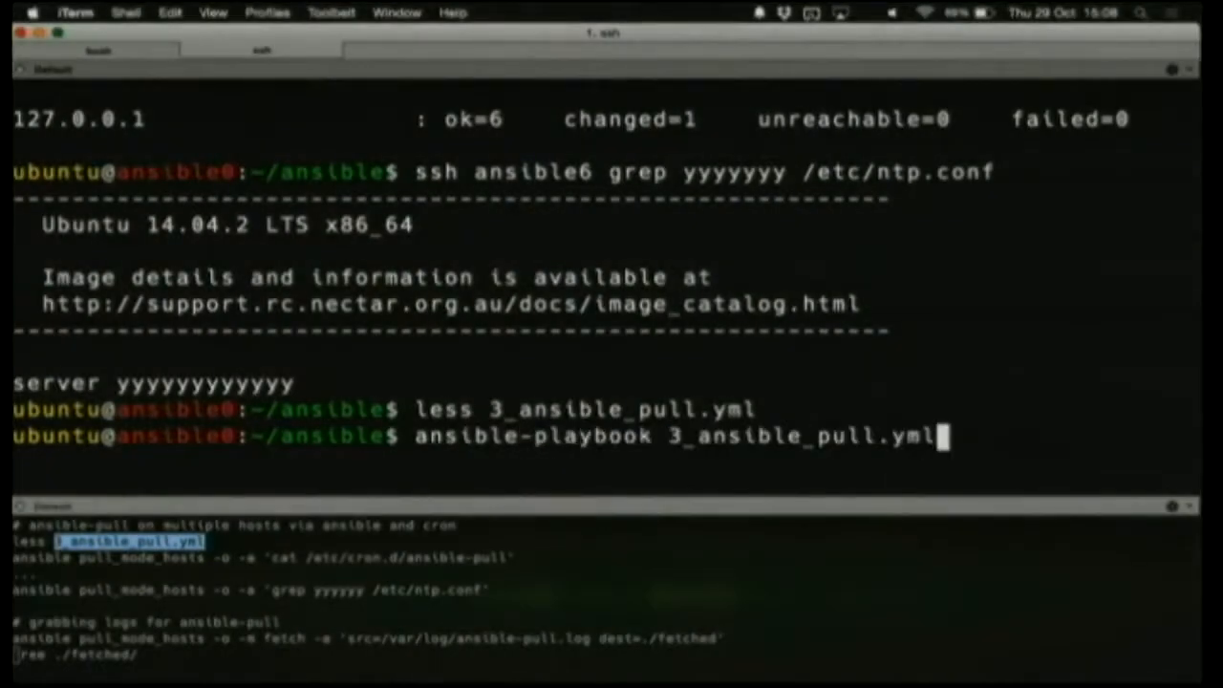
pyautogui.press('enter')
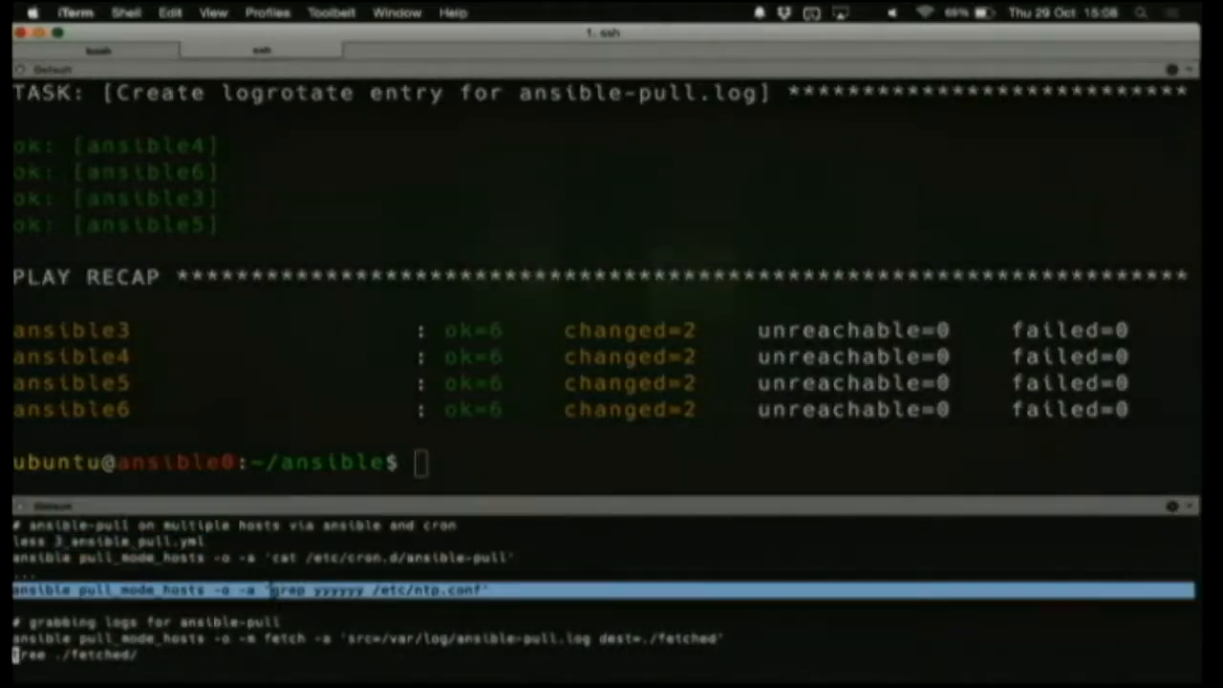
pyautogui.write("ansible pull_mode_hosts -o -a 'grep yyyyyy /etc/ntp.conf'")
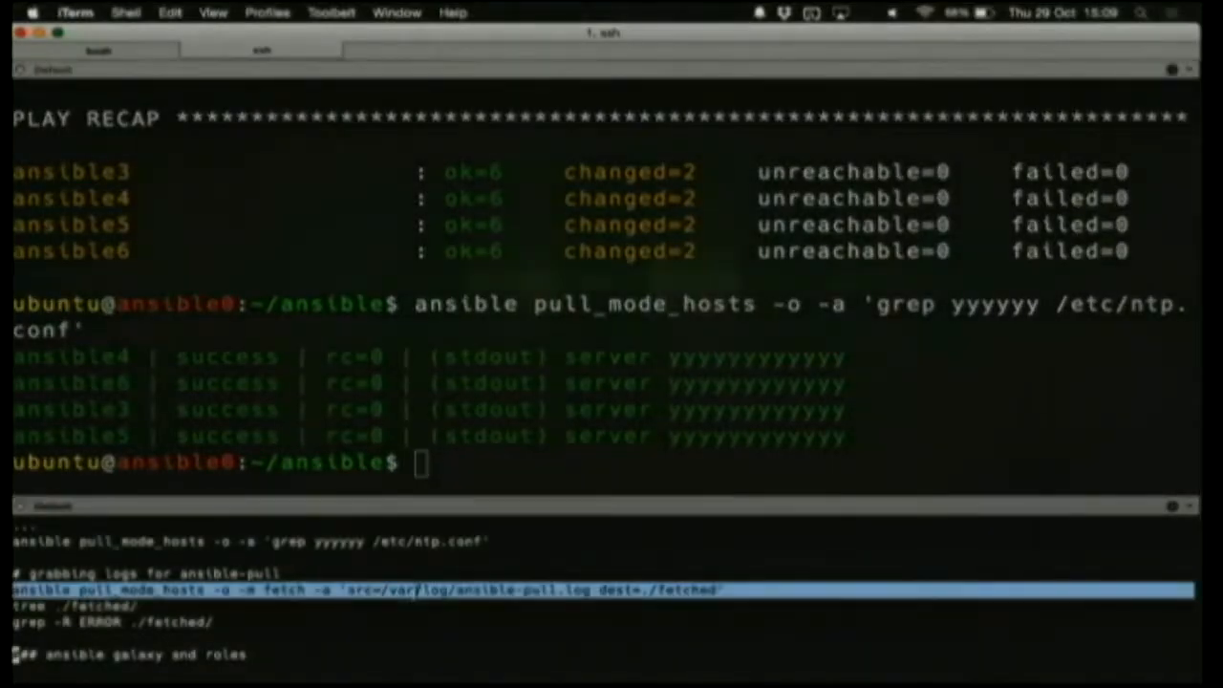
# Fetch /var/log/ansible-pull.log from pull_mode_hosts into ./fetched and grep -R ERROR finds nothing
pyautogui.write("ansible pull_mode_hosts -o -m fetch -a 'src=/var/log/ansible-pull.log dest=./fetched'")
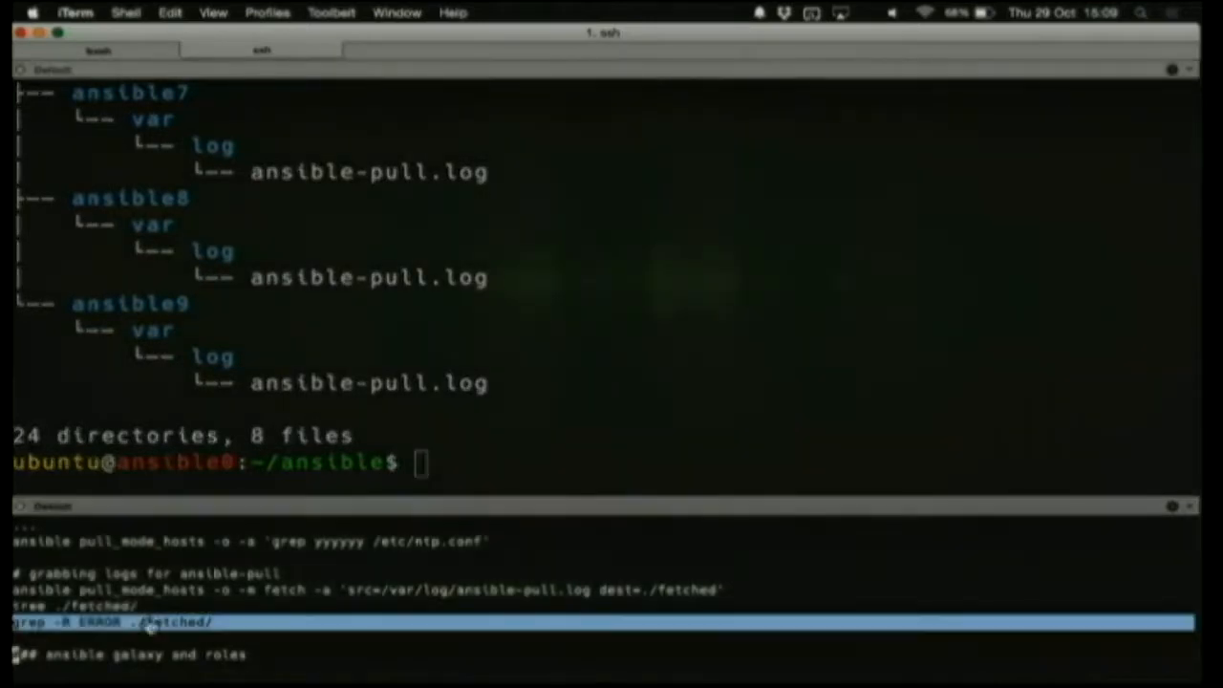
pyautogui.write('grep -R ERROR ./fetched/')
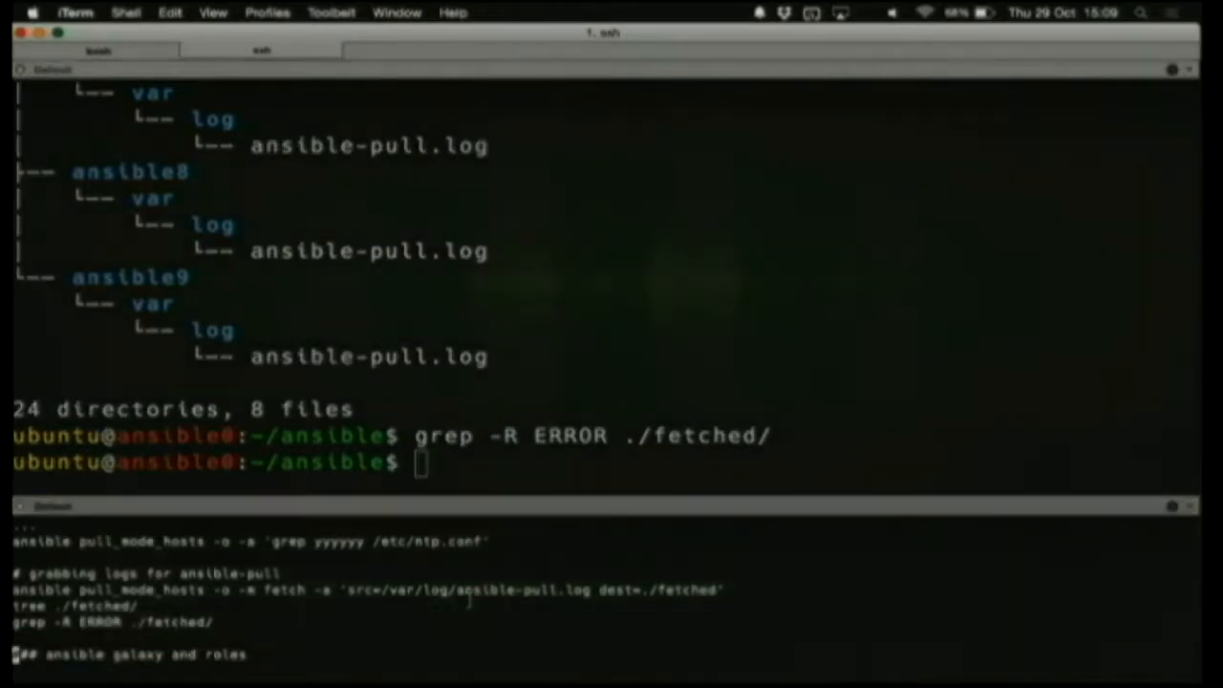
pyautogui.scroll(-3)
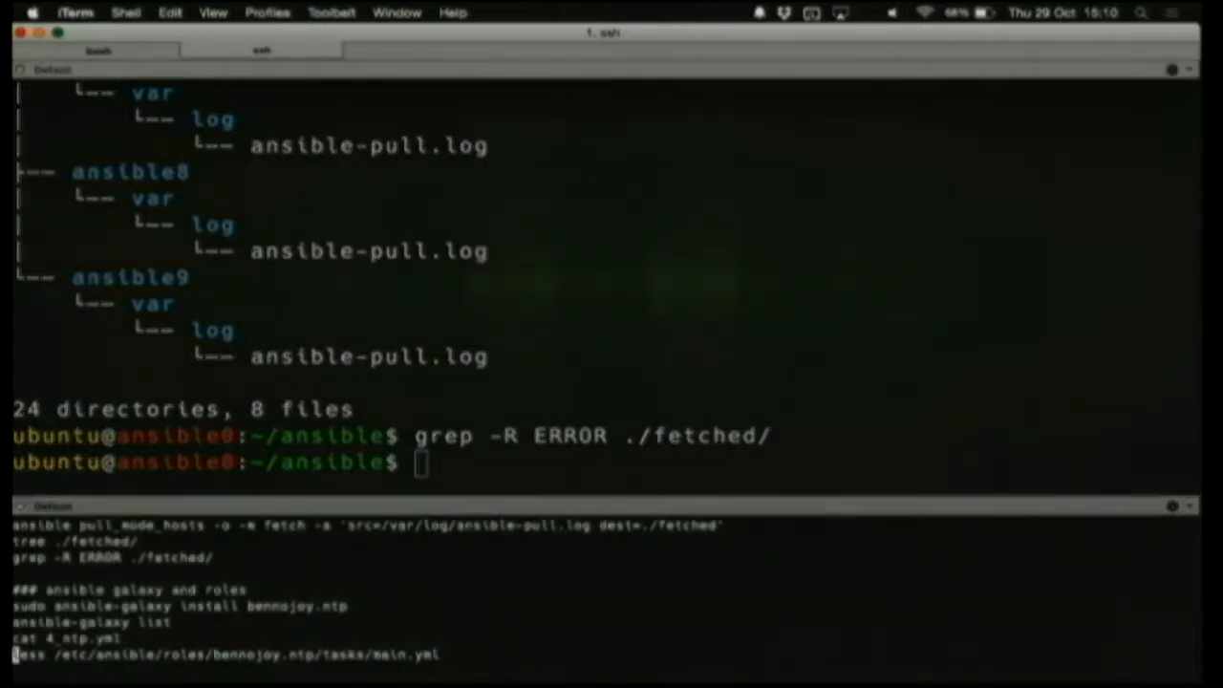
# Install the bennojoy.ntp role with sudo ansible-galaxy, then display 4_ntp.yml applying it to role_mode_hosts
pyautogui.scroll(-3)
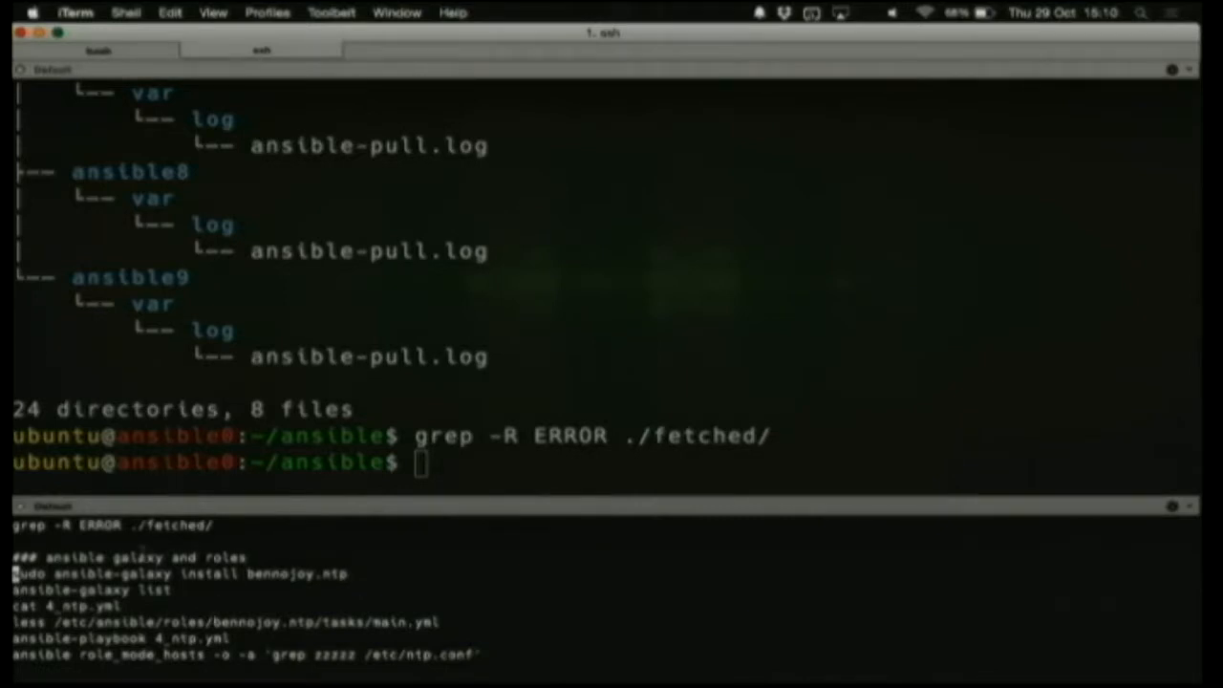
pyautogui.moveTo(459, 367)
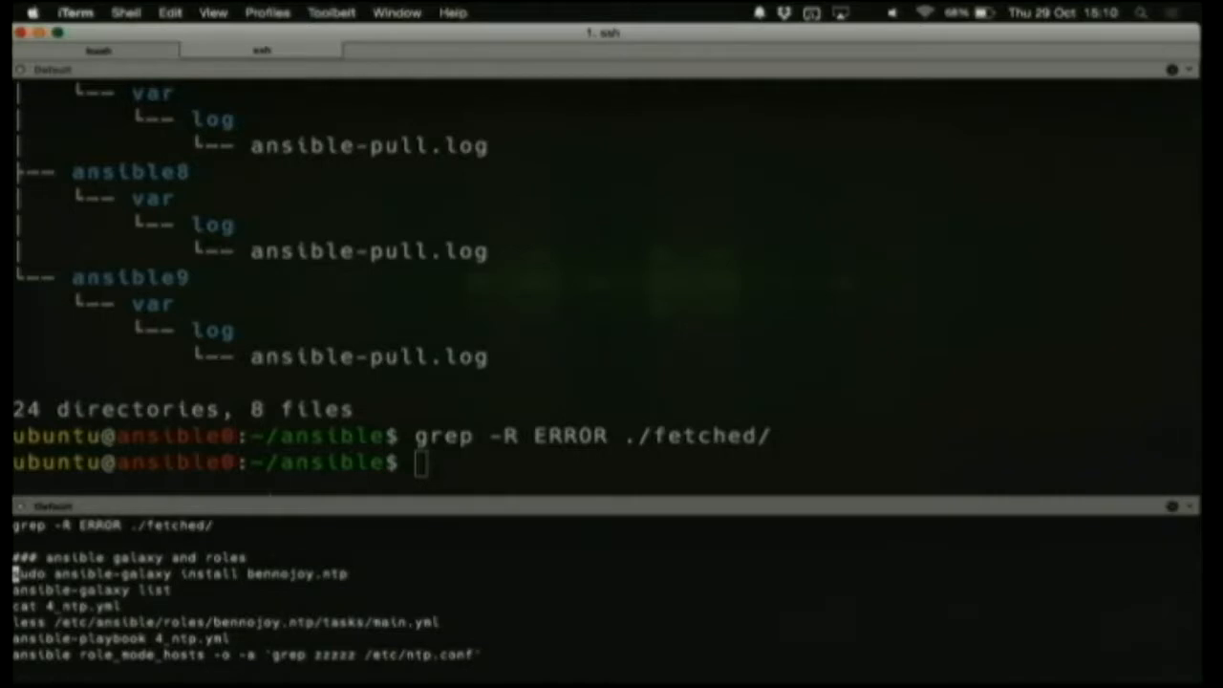
pyautogui.doubleClick(206, 573)
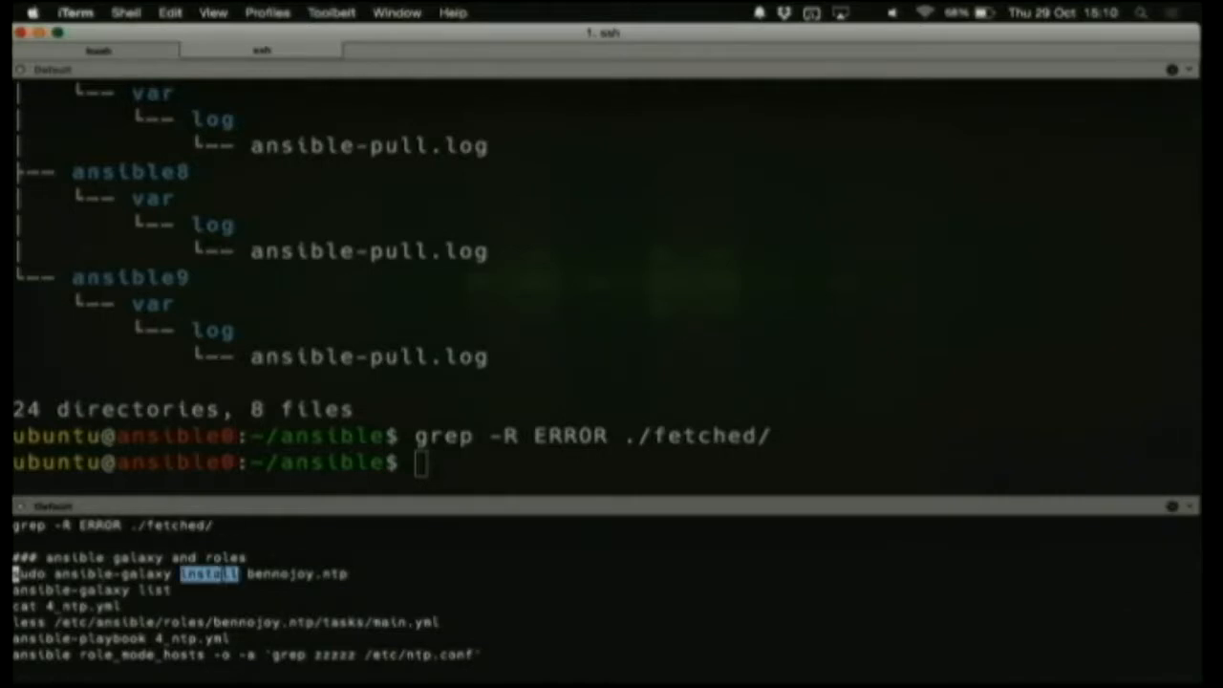
pyautogui.write('sudo ansible-galaxy install bennojoy.ntp')
pyautogui.write('ansible-galaxy list')
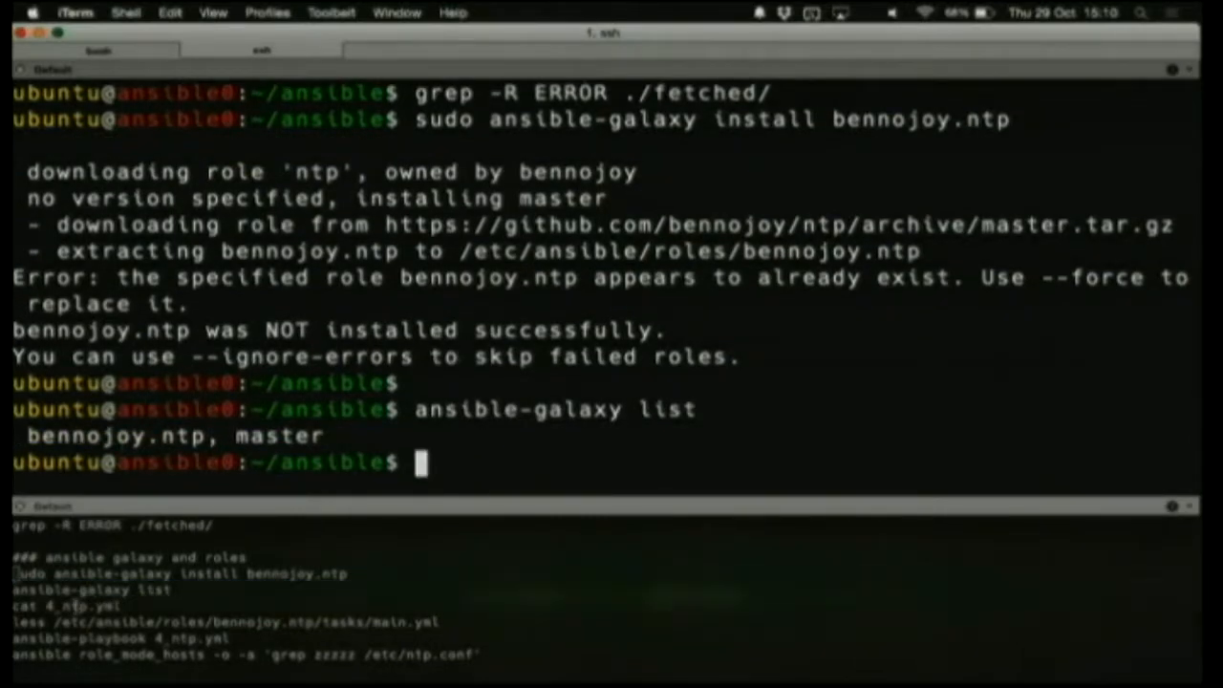
pyautogui.write('cat 4_ntp.yml')
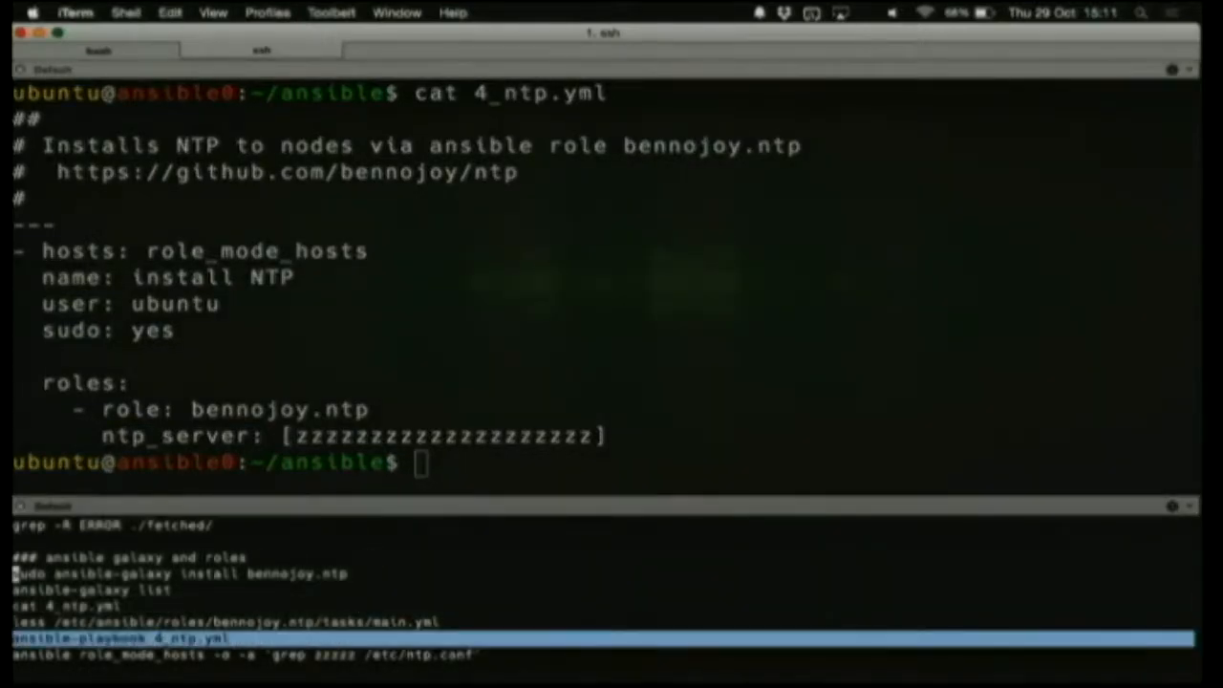
# Run the 4_ntp.yml role playbook and grep the zzzzz server line on role_mode_hosts
pyautogui.write('ansible-playbook 4_ntp.yml')
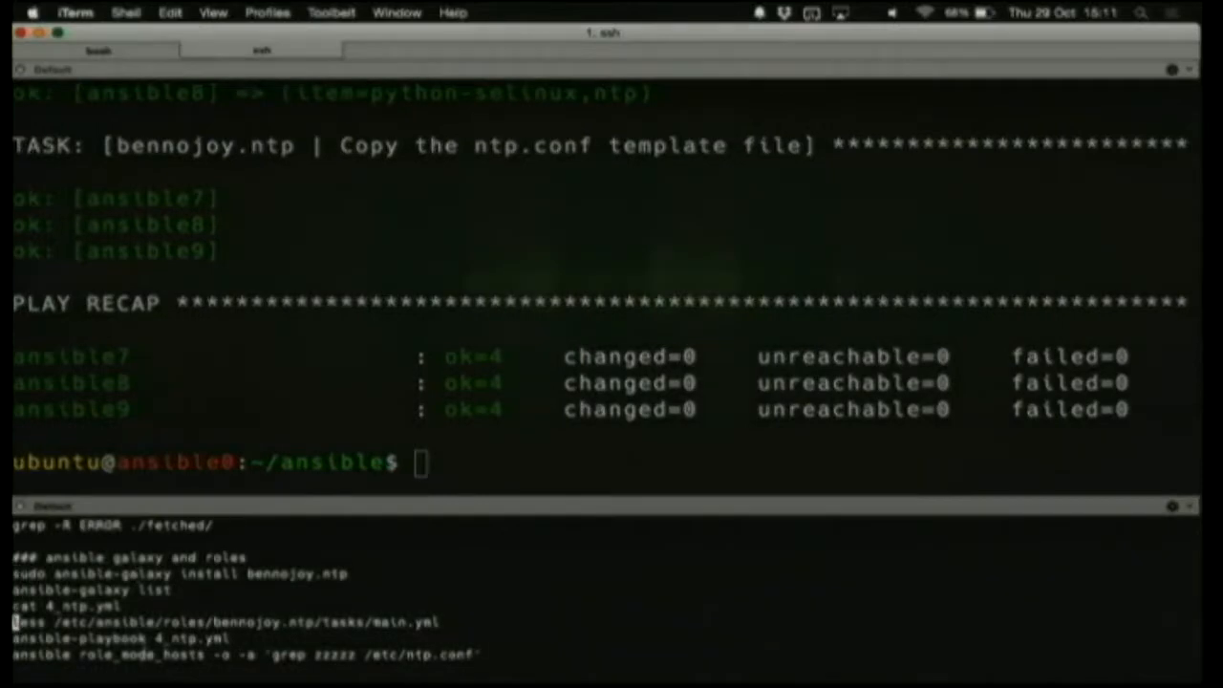
pyautogui.write("ansible role_mode_hosts -o -a 'grep zzzzz /etc/ntp.conf'")
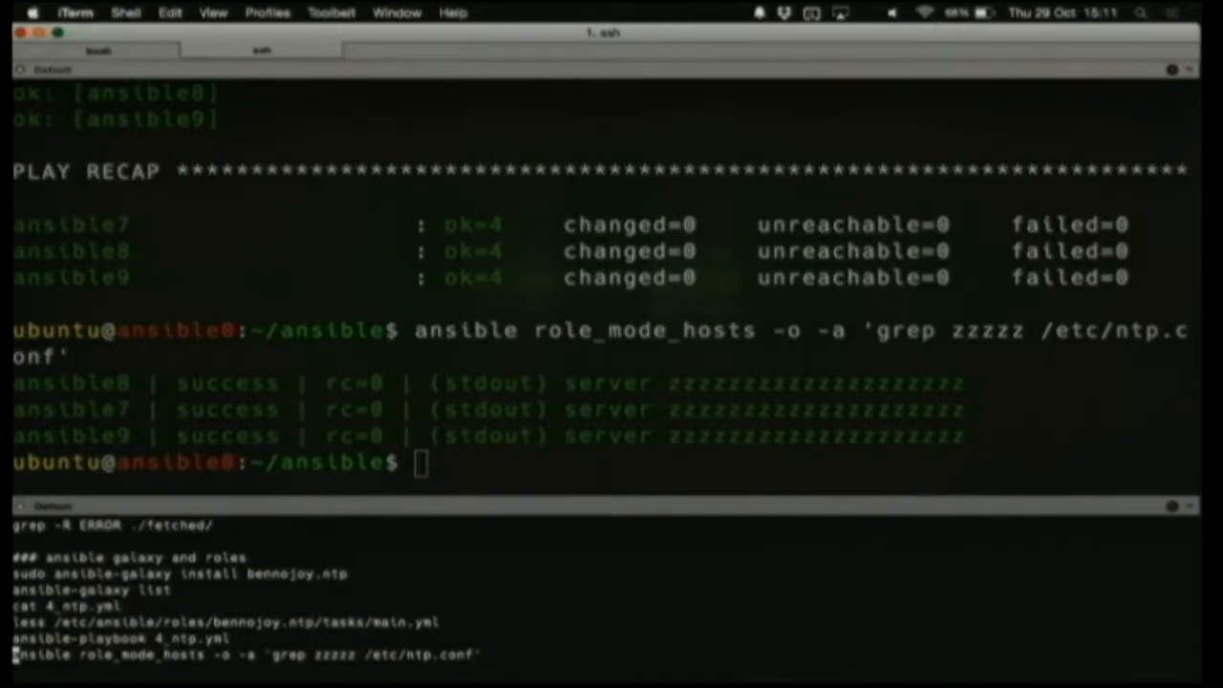
pyautogui.scroll(-3)
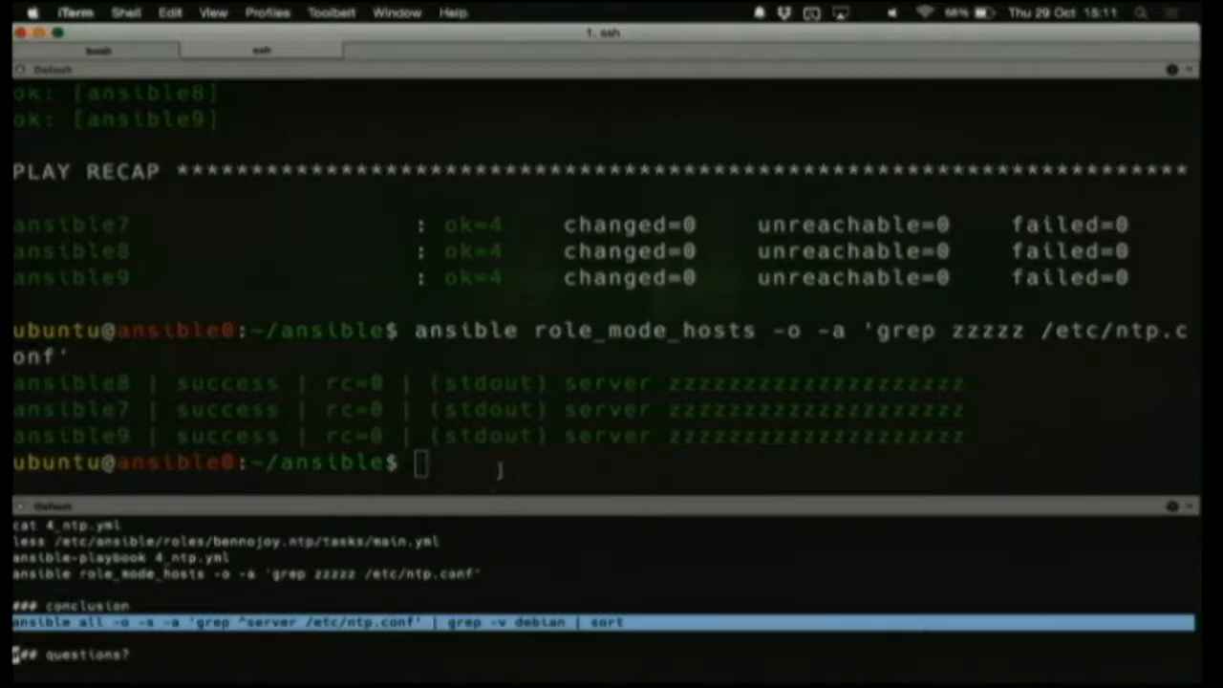
# List every host's ntp.conf server line, revealing the xxxx, yyyy and zzzz variants
pyautogui.press('Return')
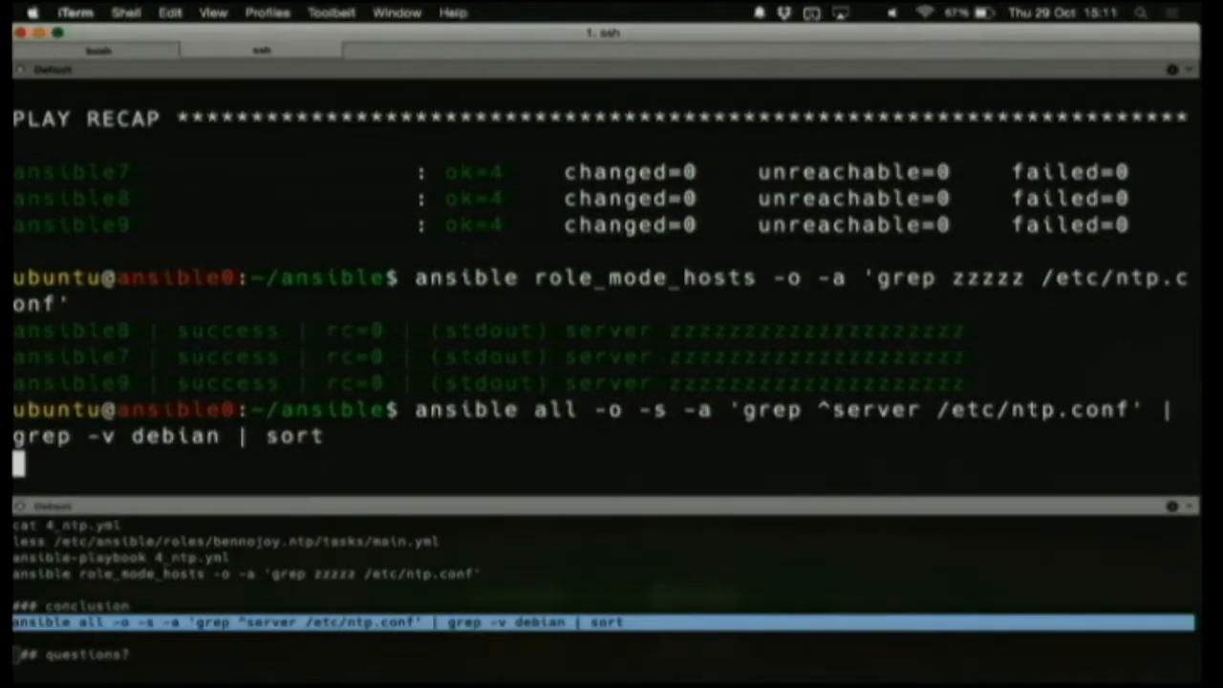
pyautogui.press('Return')
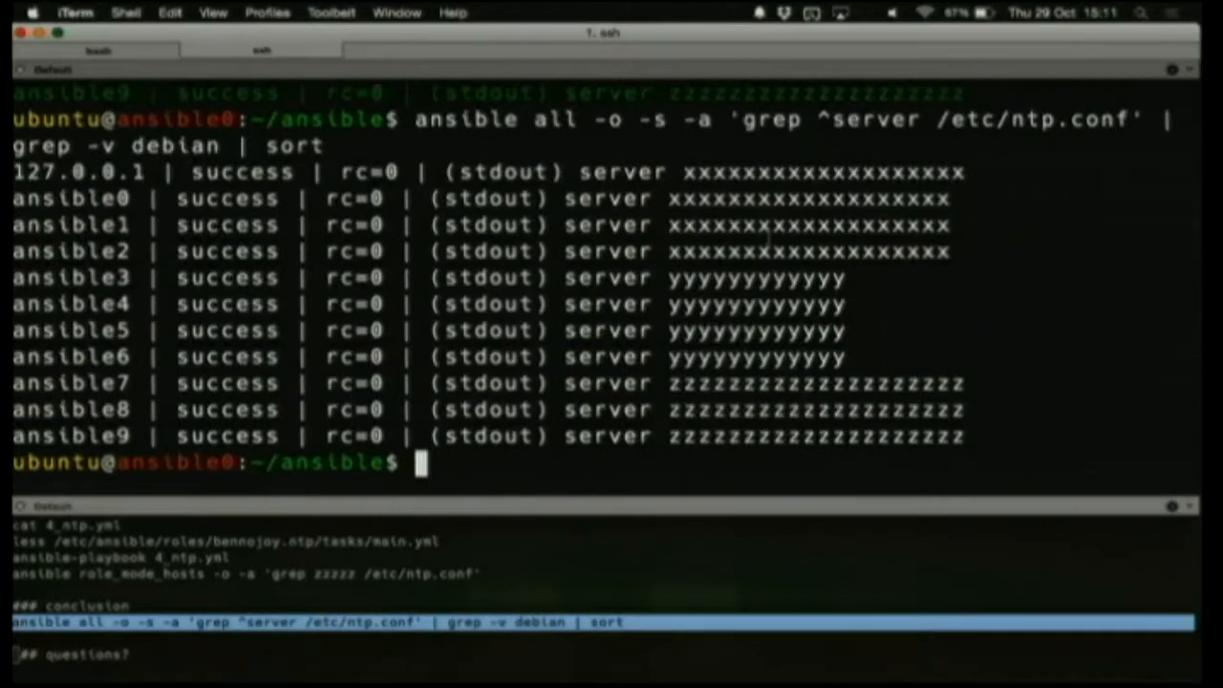